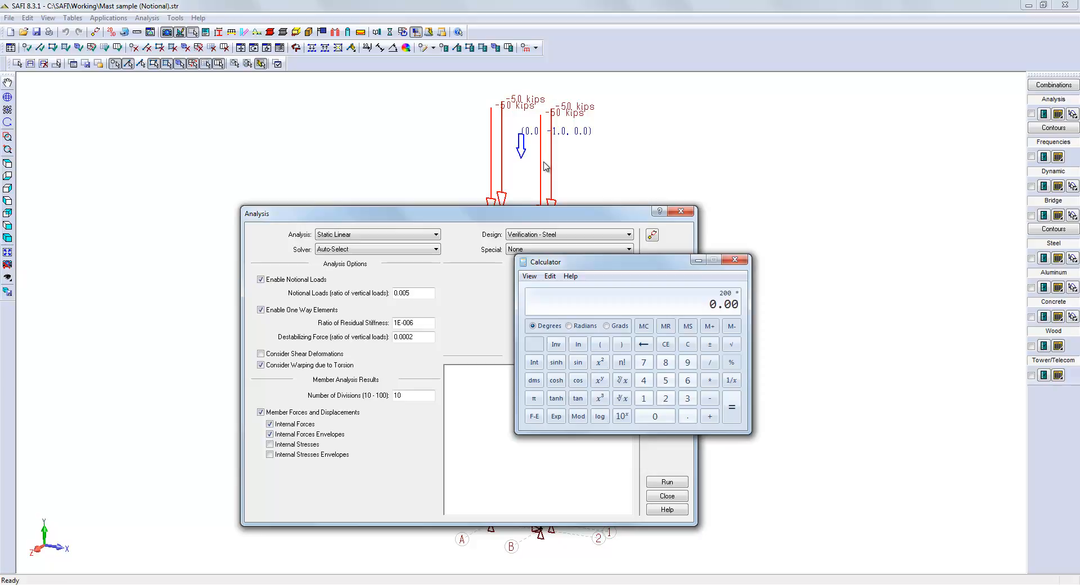
- Close the side calculator, returning to Analysis settings with notional loads enabled at 0.005
left_click(644, 398)
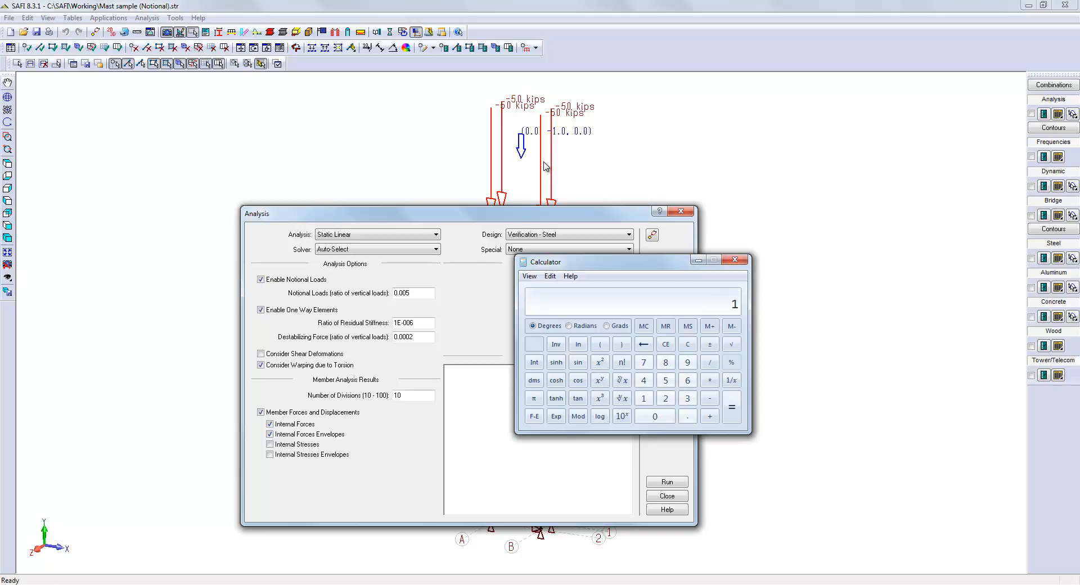
mouse_move(308, 271)
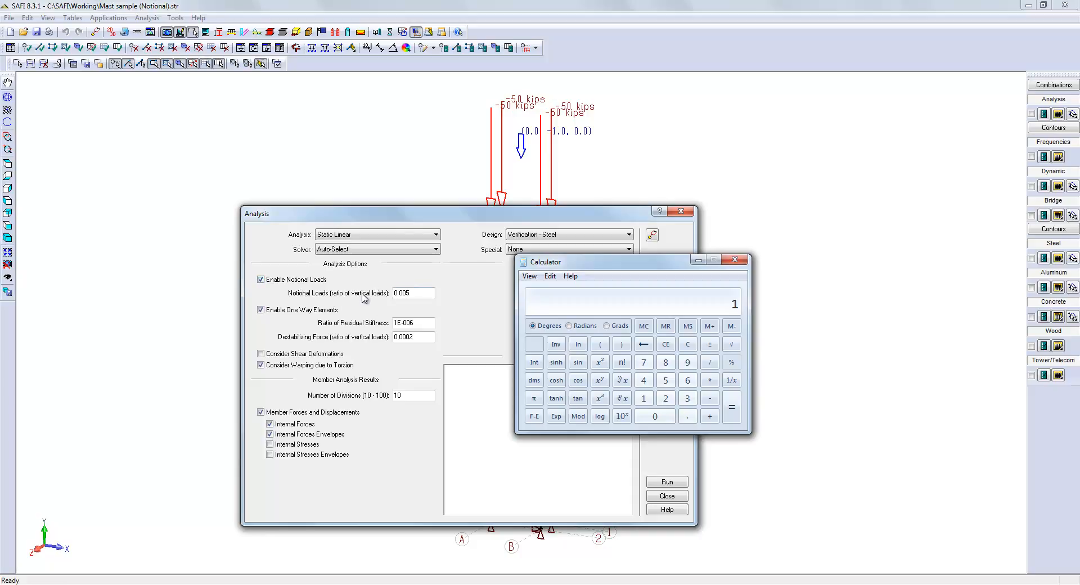
mouse_move(414, 302)
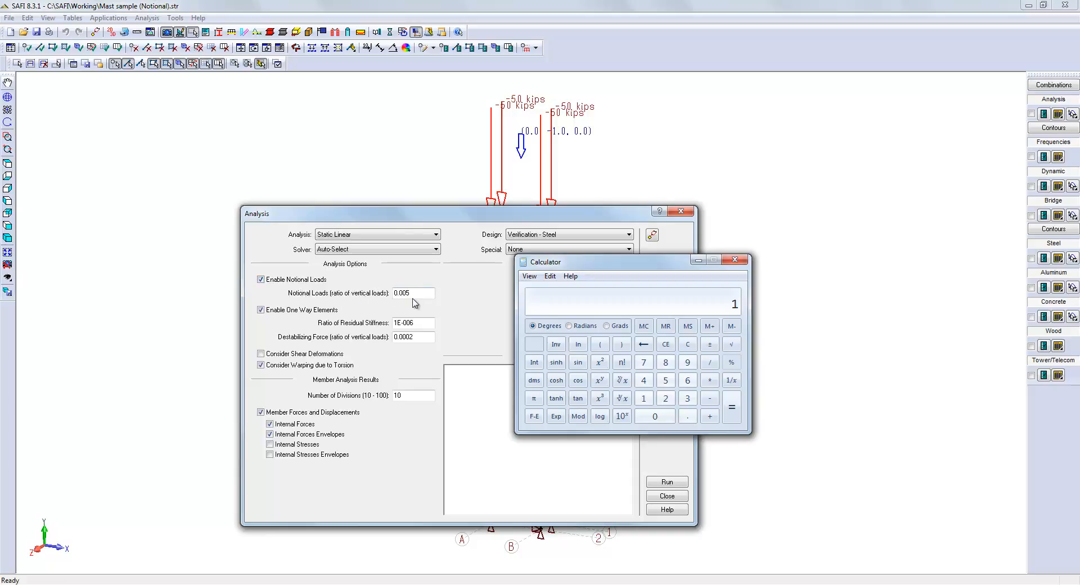
mouse_move(641, 304)
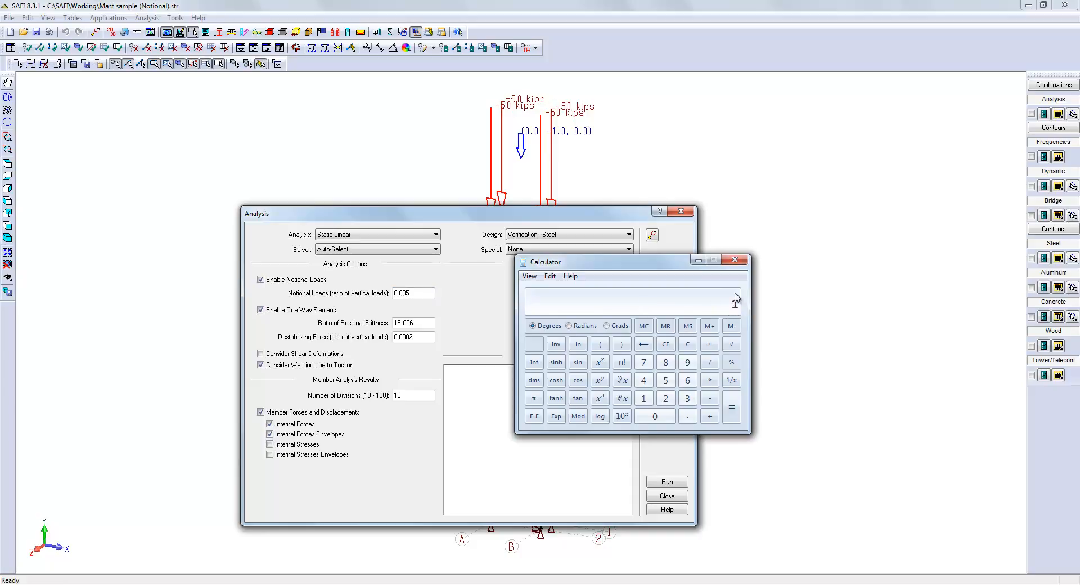
left_click(644, 398)
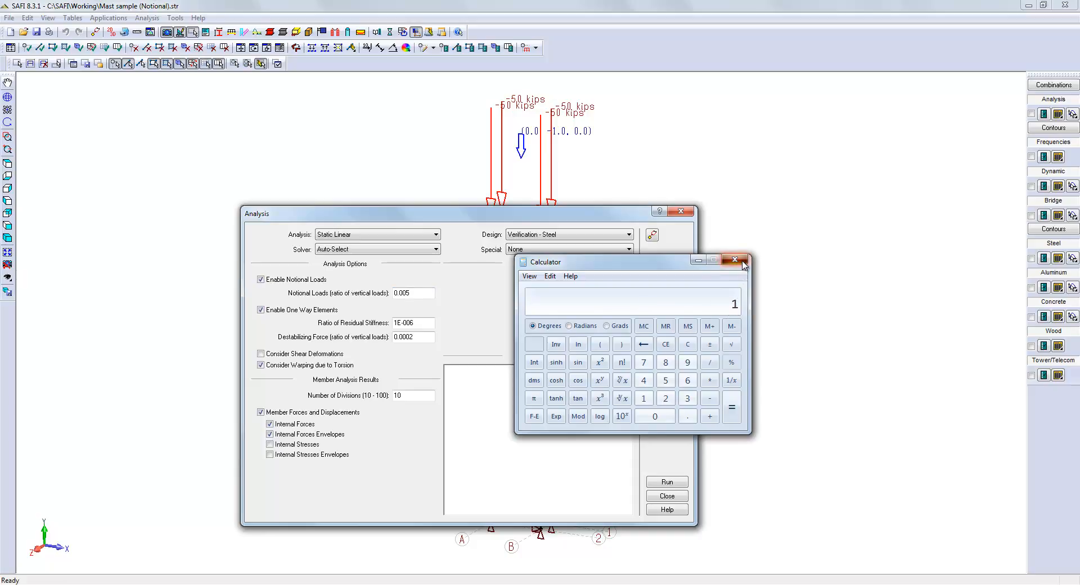
left_click(734, 260)
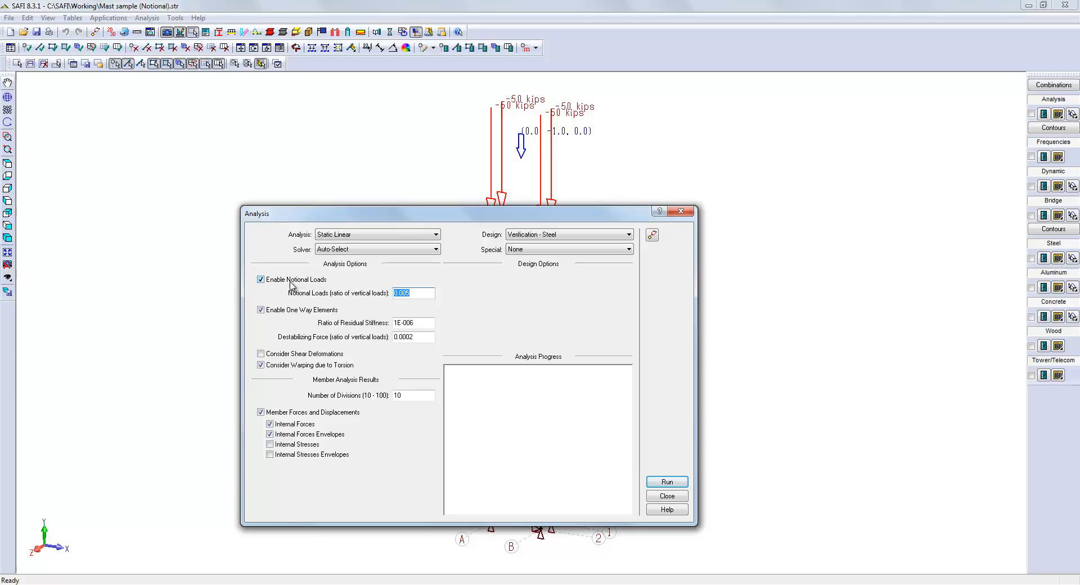
- Disable notional loads, then run the analysis and save the changed settings
left_click(261, 279)
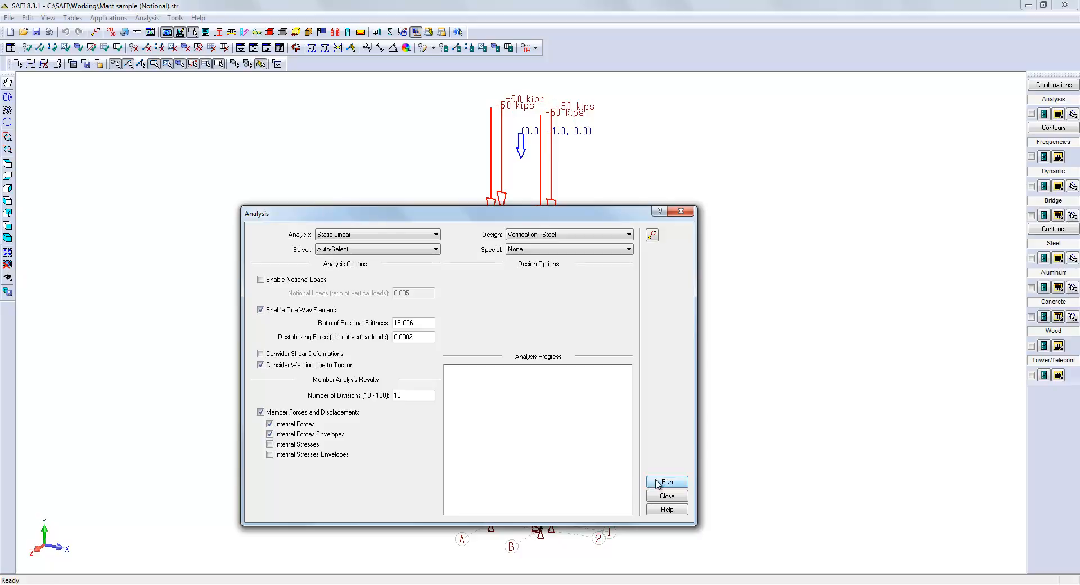
left_click(667, 481)
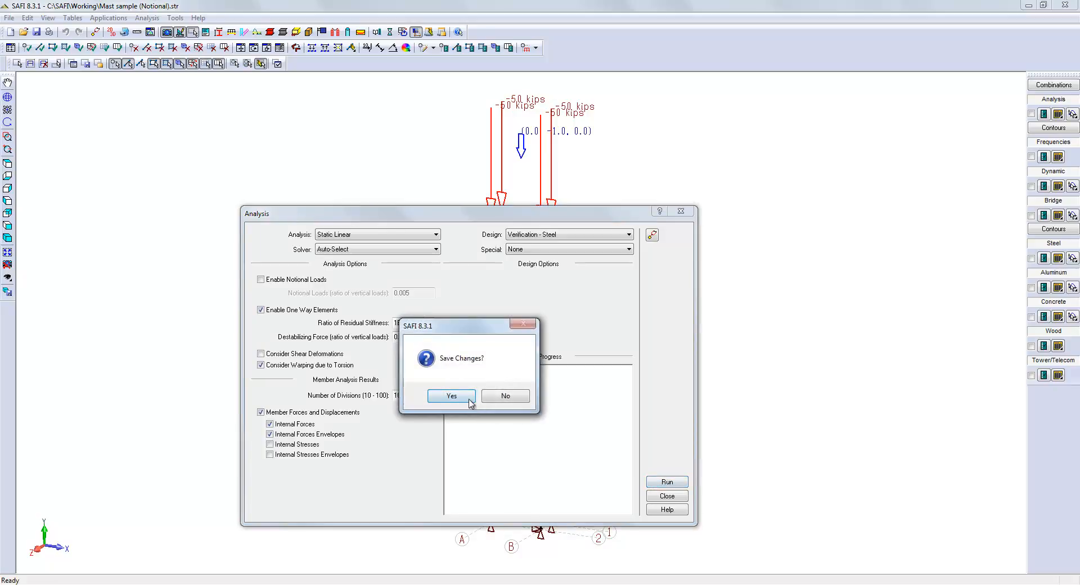
left_click(451, 395)
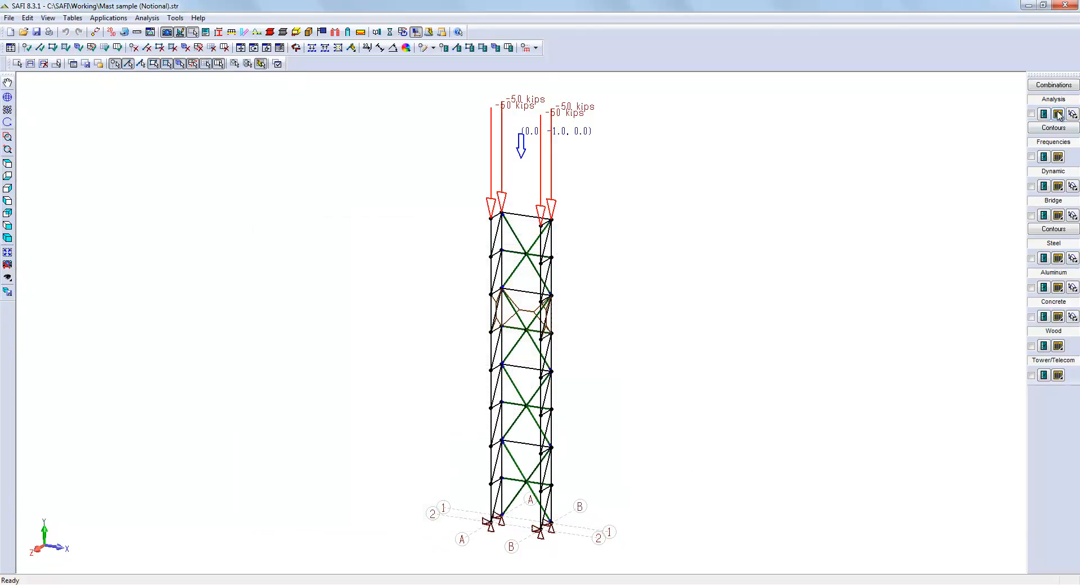
left_click(1055, 114)
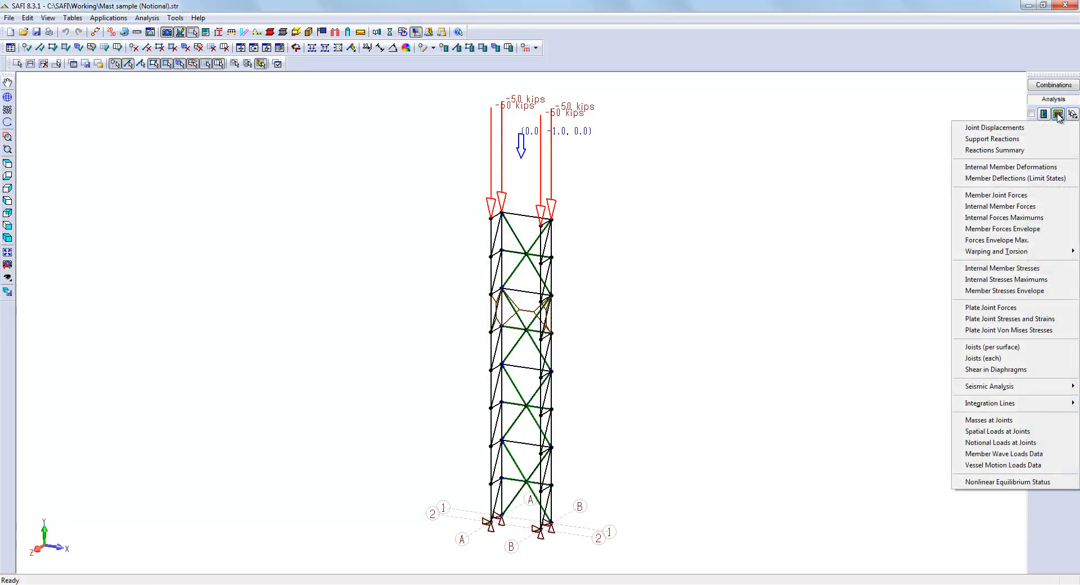
mouse_move(1022, 151)
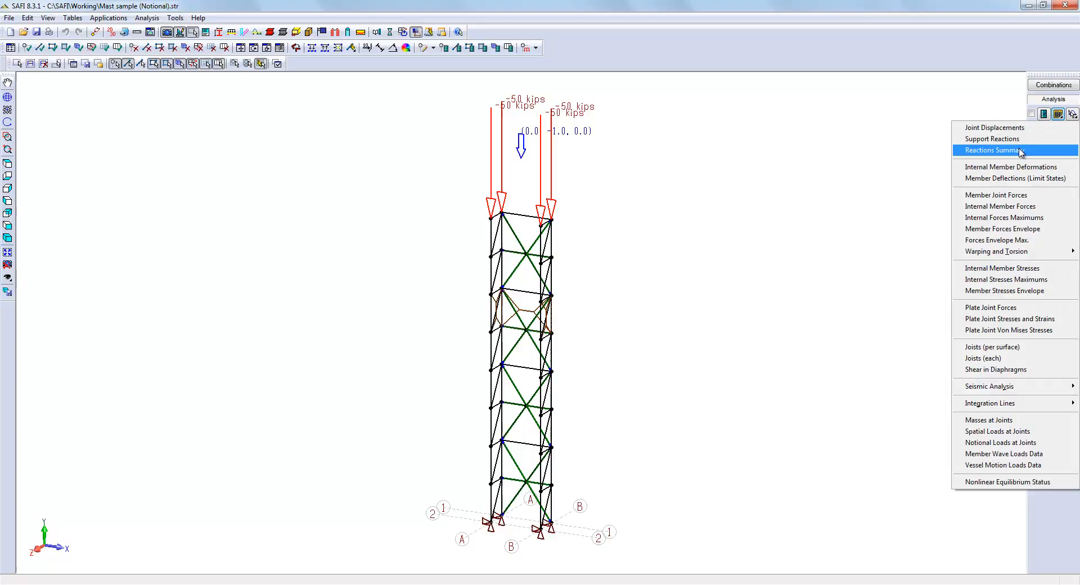
left_click(994, 150)
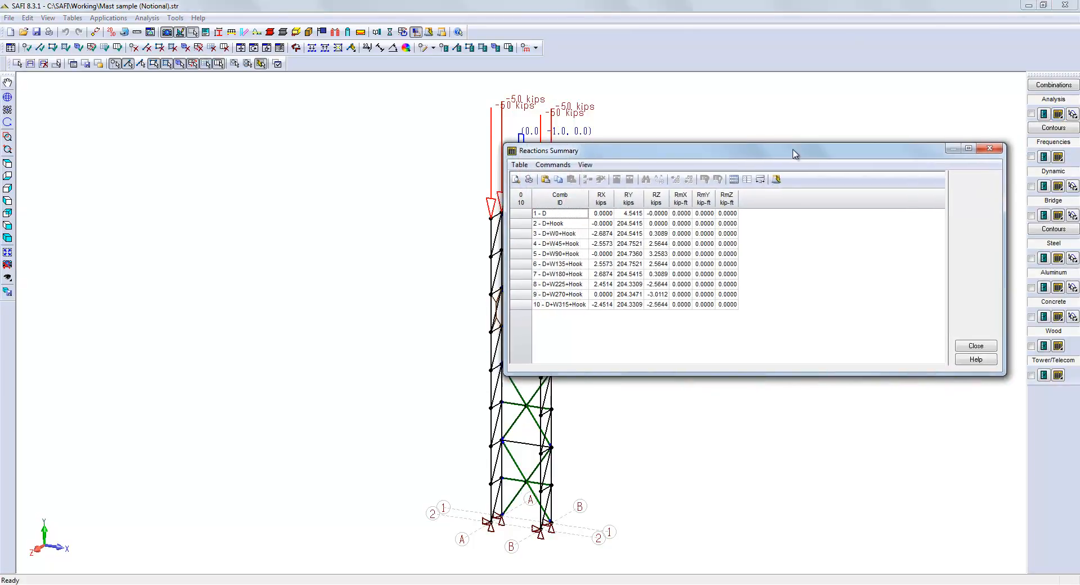
left_click_drag(792, 150, 838, 135)
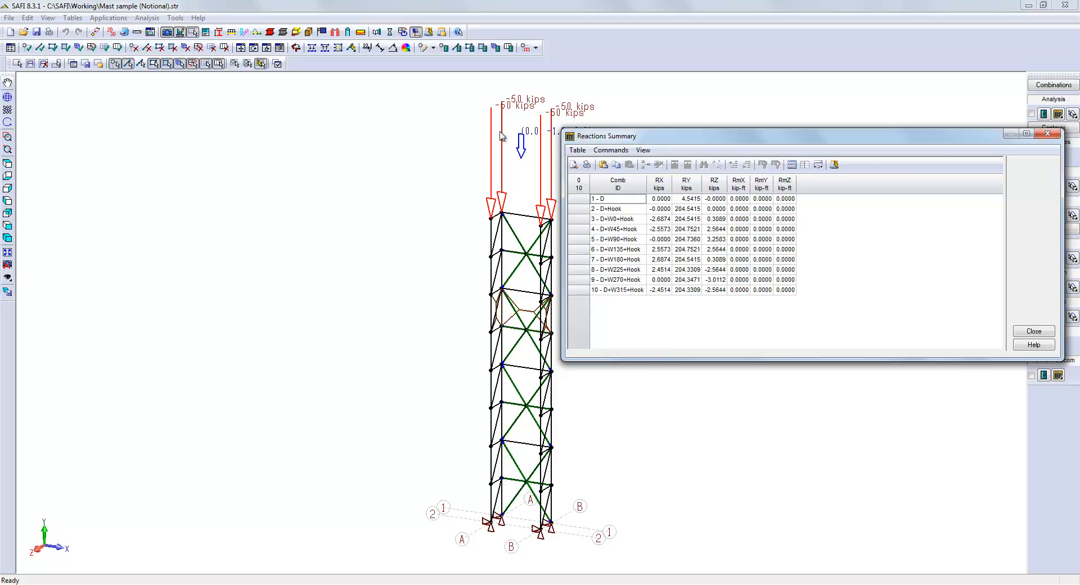
mouse_move(527, 145)
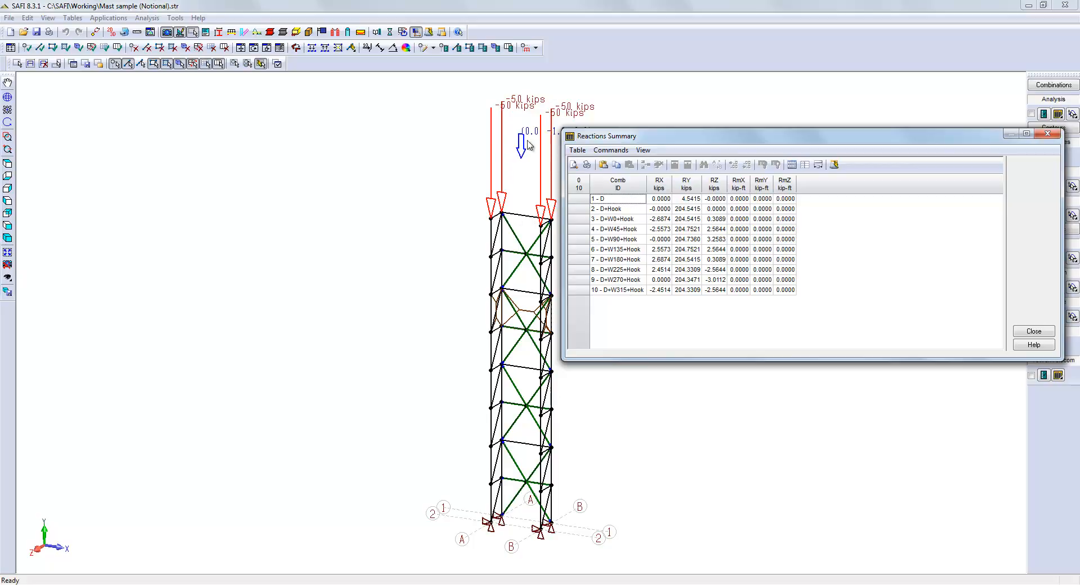
mouse_move(524, 171)
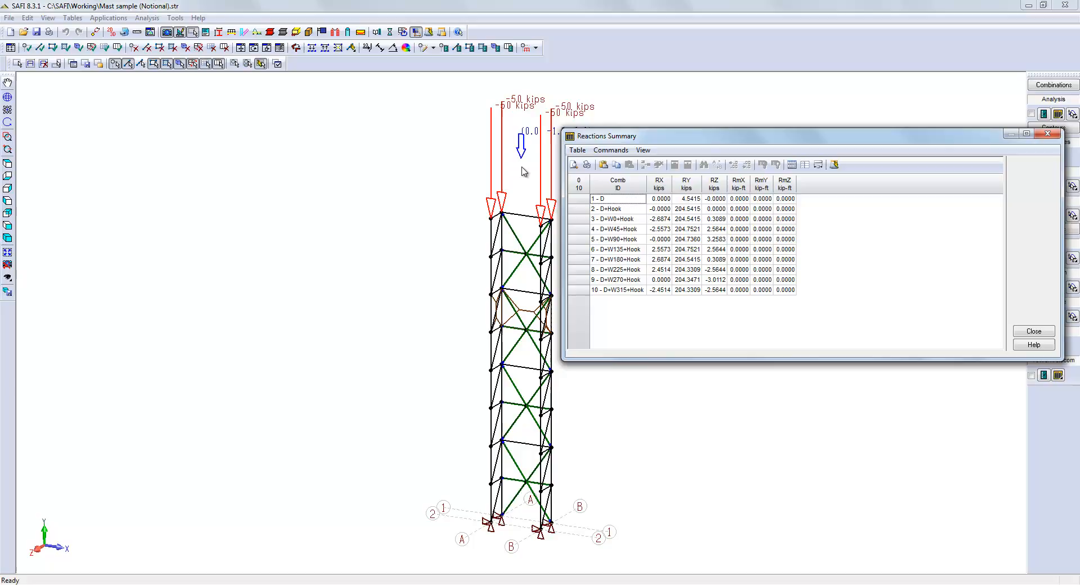
mouse_move(562, 541)
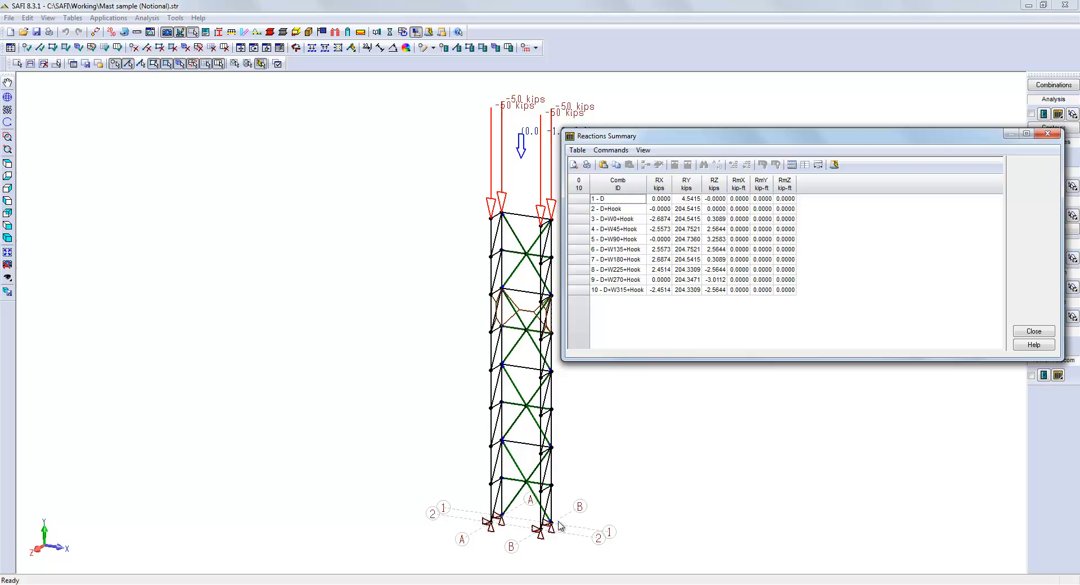
mouse_move(608, 203)
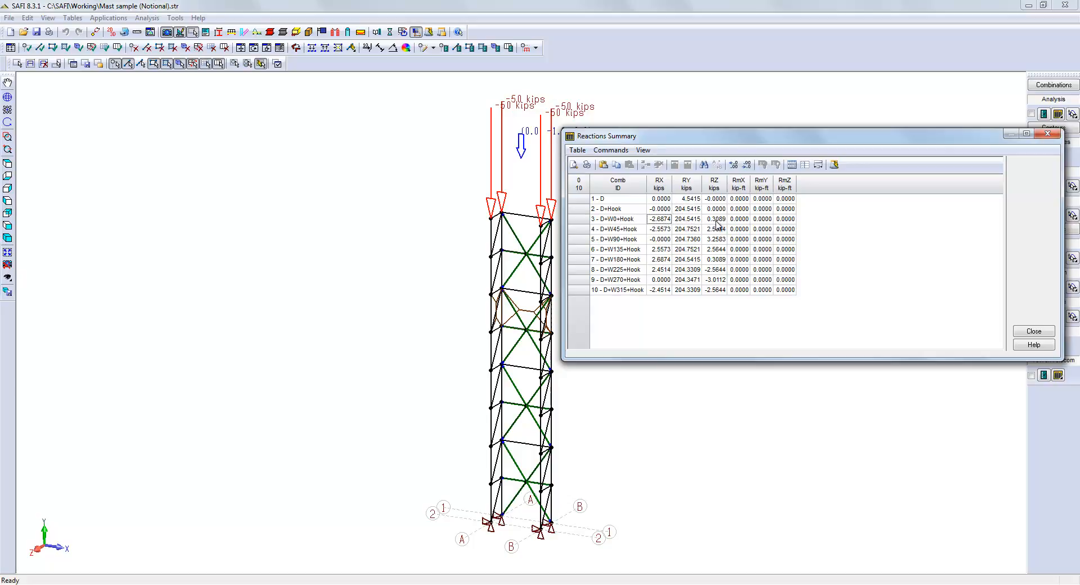
mouse_move(552, 328)
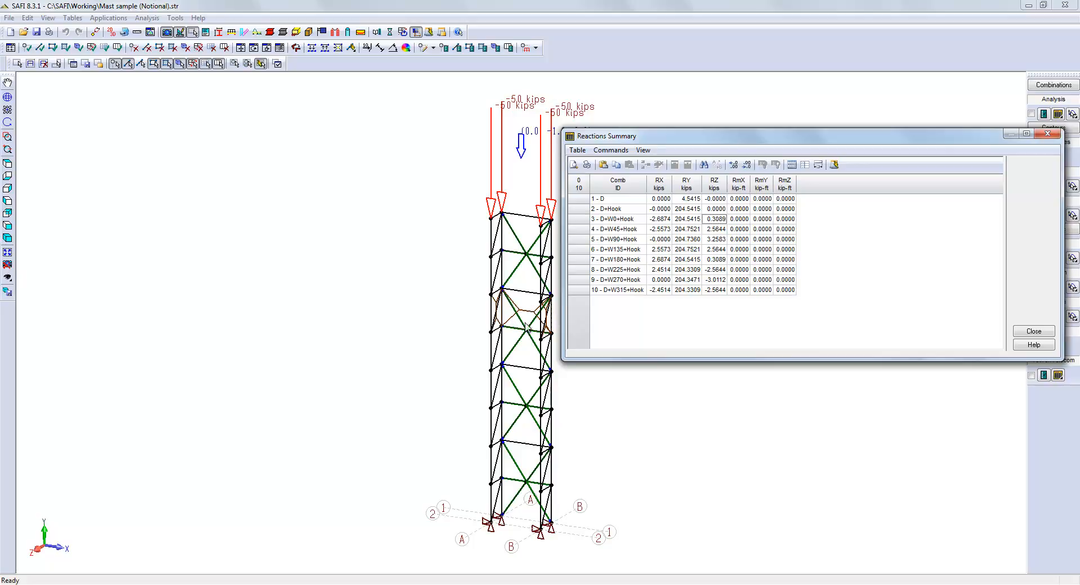
mouse_move(522, 311)
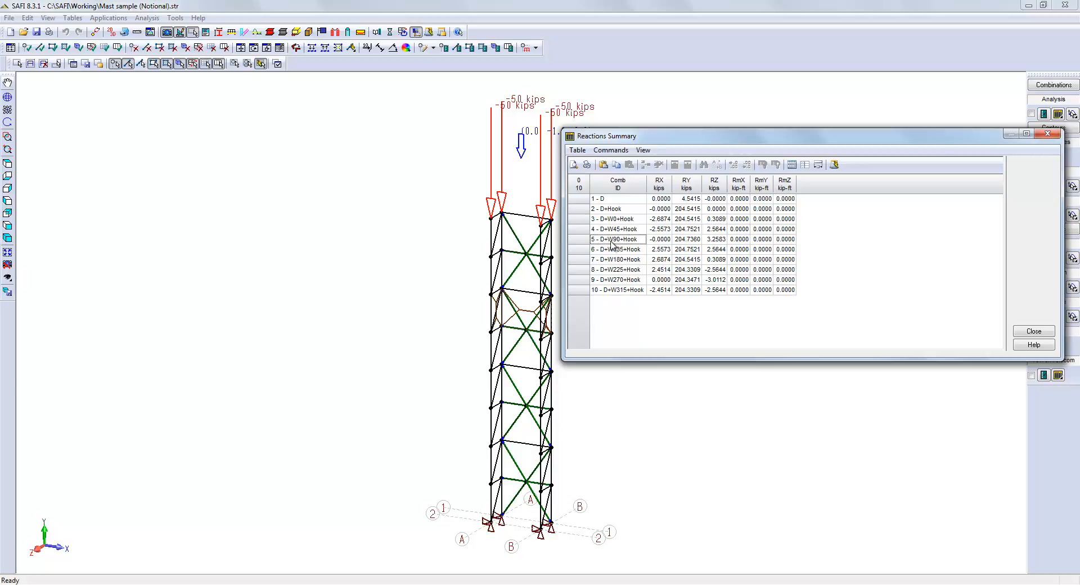
mouse_move(124, 505)
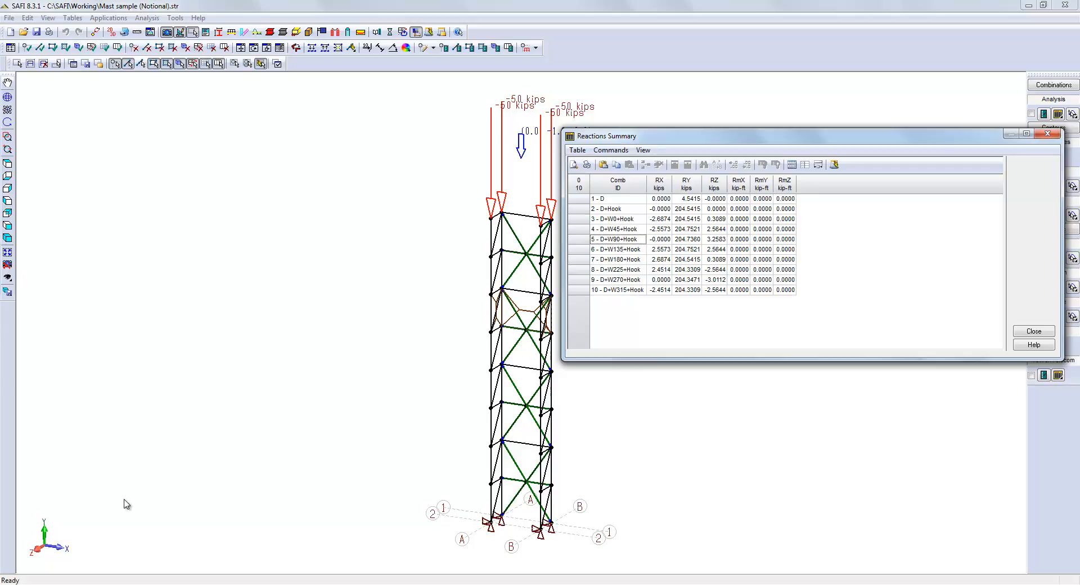
mouse_move(705, 320)
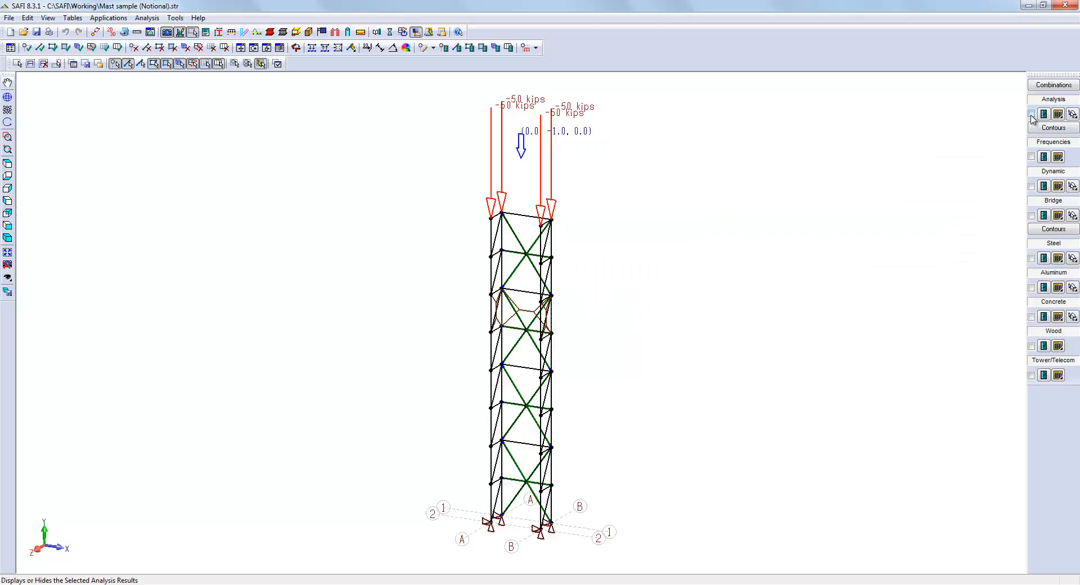
- Display internal deformations and vertical support reactions (Ry) from the static analysis
left_click(1044, 113)
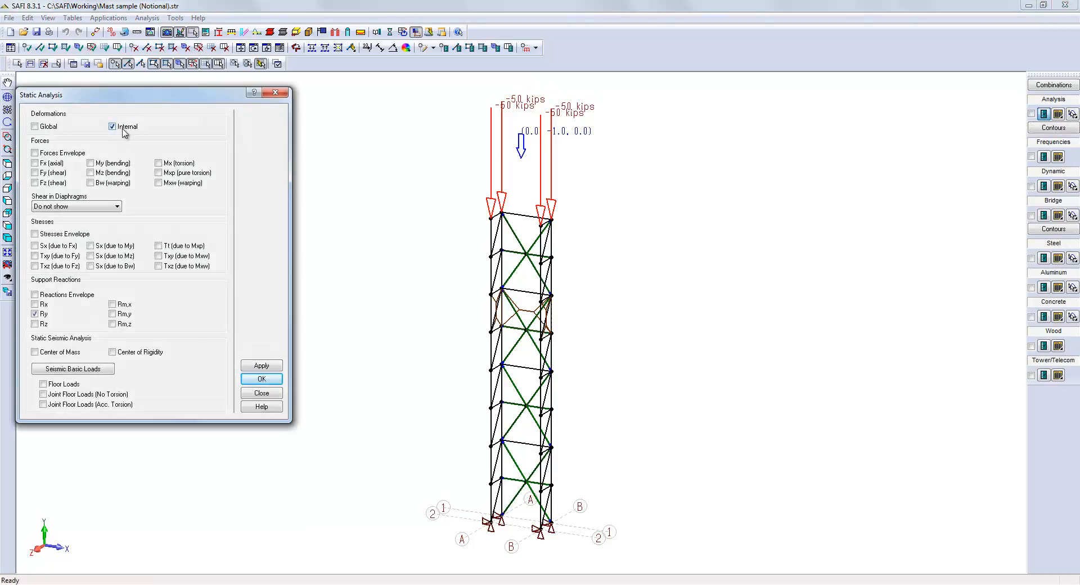
left_click(261, 378)
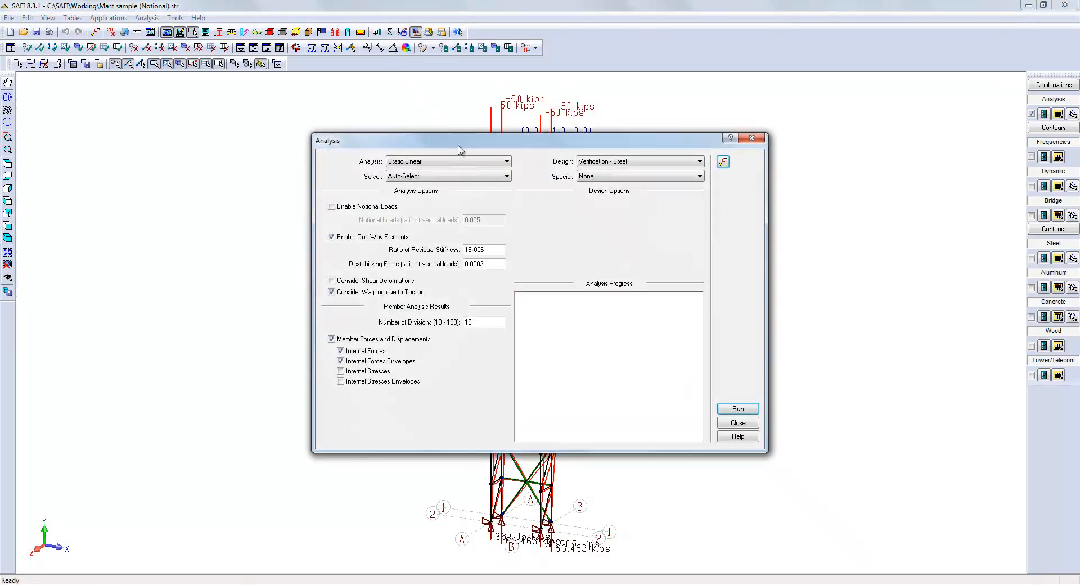
- Re-enable 0.005 notional loads, save changes, rerun the analysis and close settings
left_click_drag(460, 141, 171, 98)
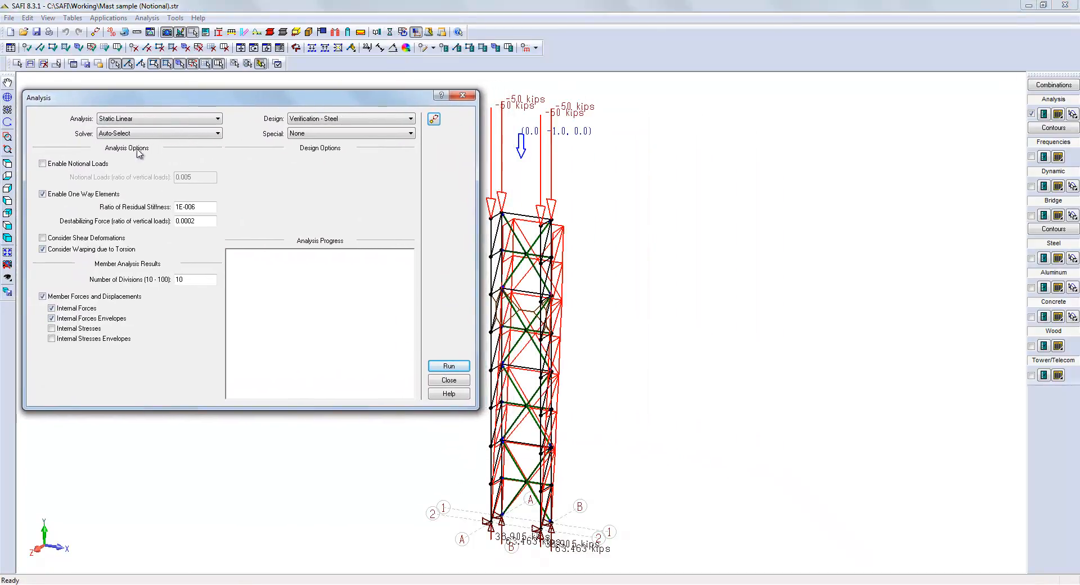
left_click(42, 163)
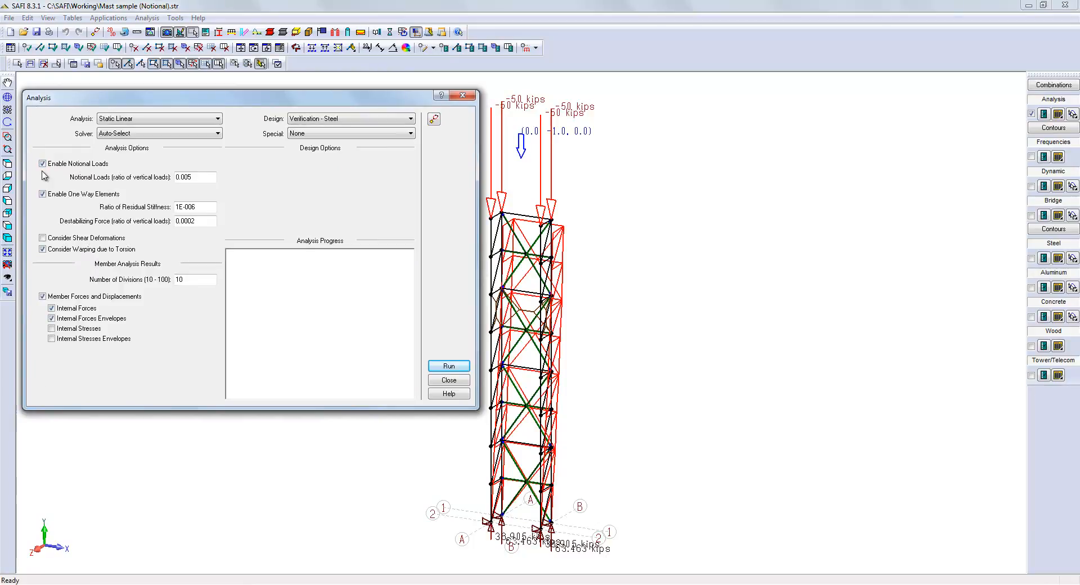
mouse_move(414, 414)
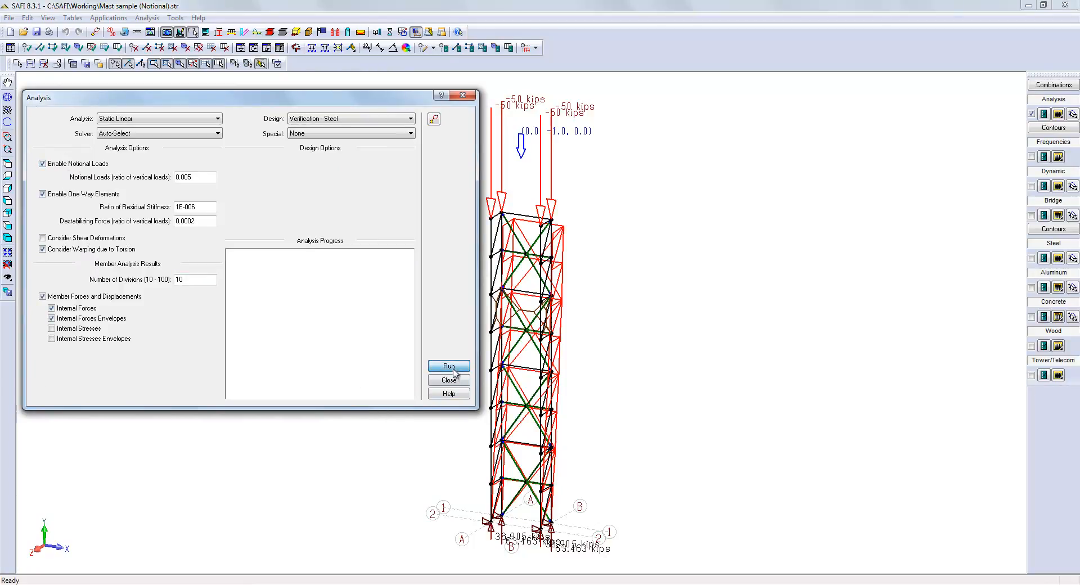
left_click(449, 366)
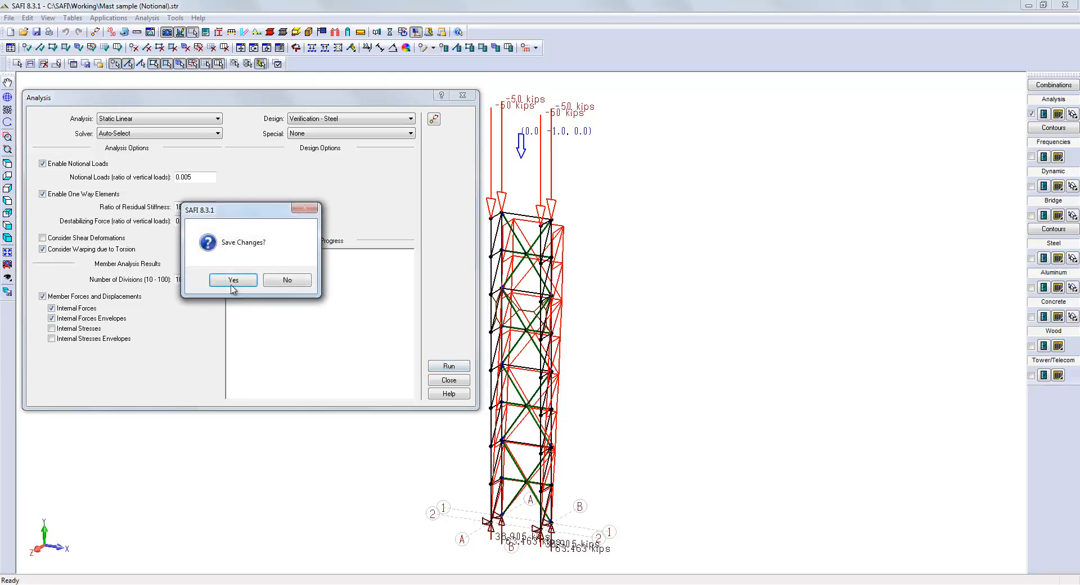
left_click(233, 279)
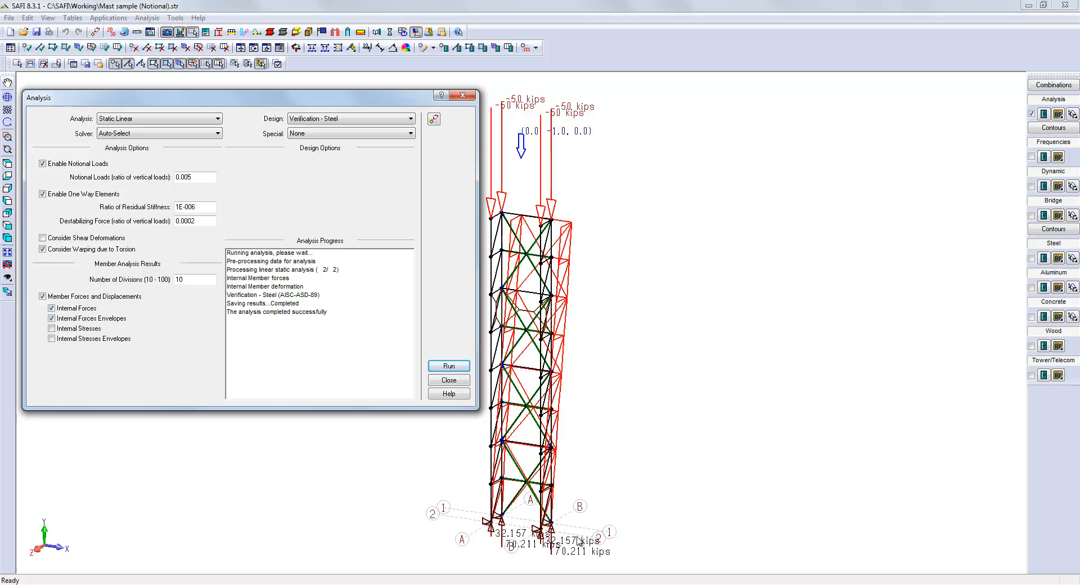
mouse_move(448, 380)
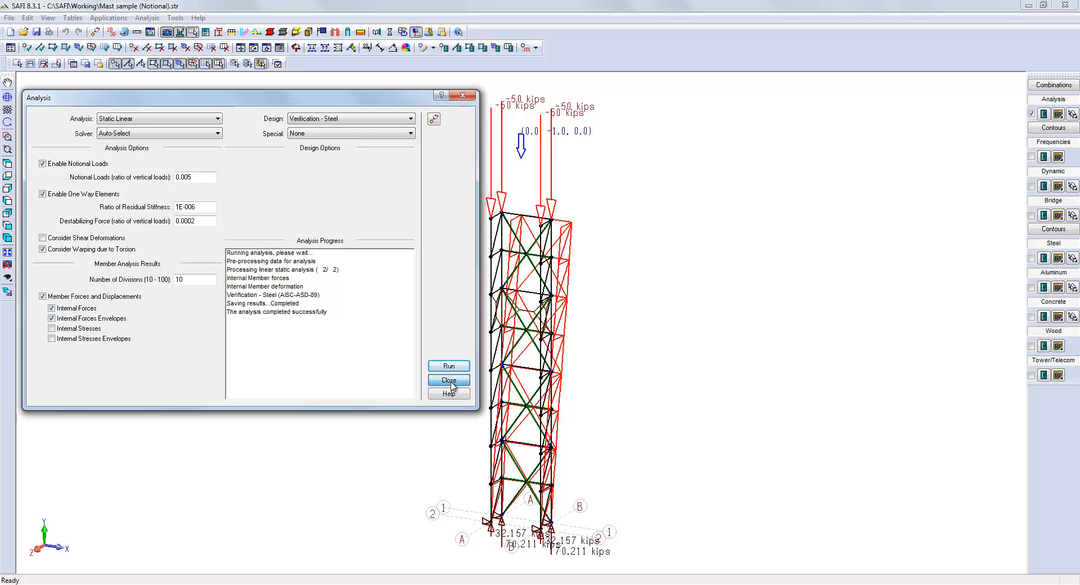
left_click(448, 380)
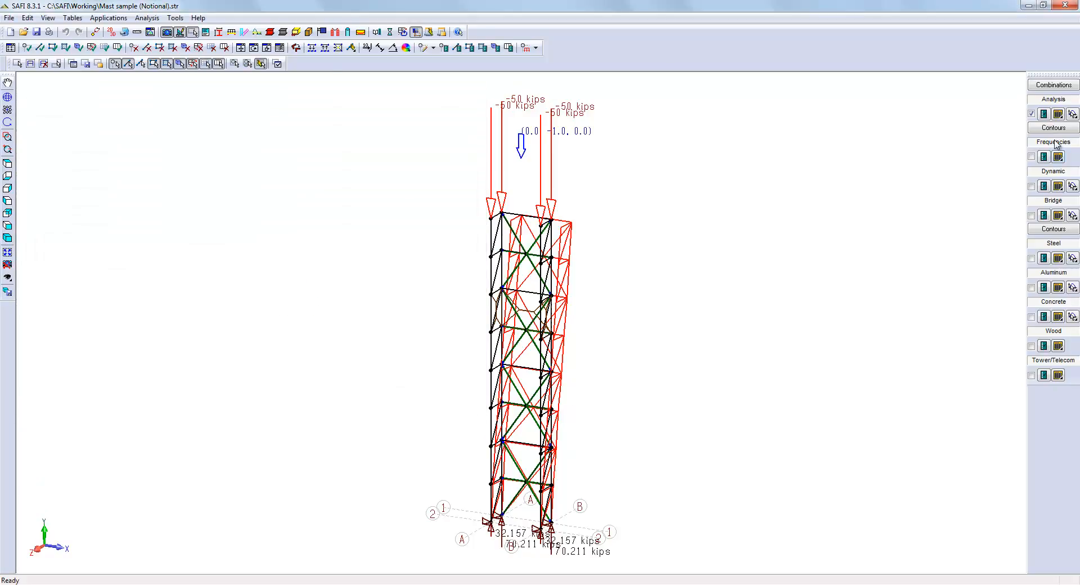
- Open the Reactions Summary table listing reactions for all ten load combinations
left_click(1071, 114)
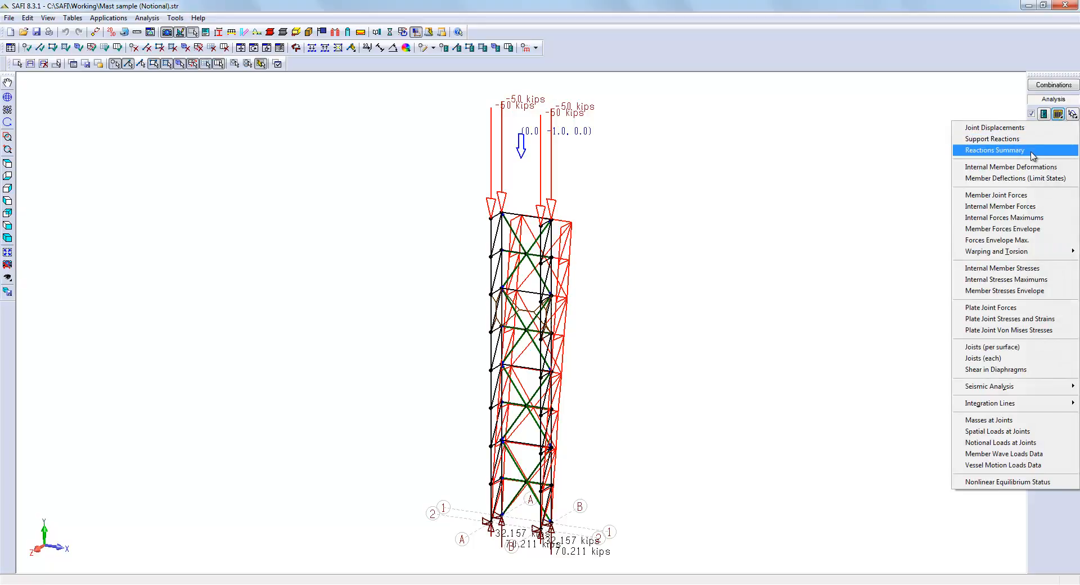
left_click(994, 150)
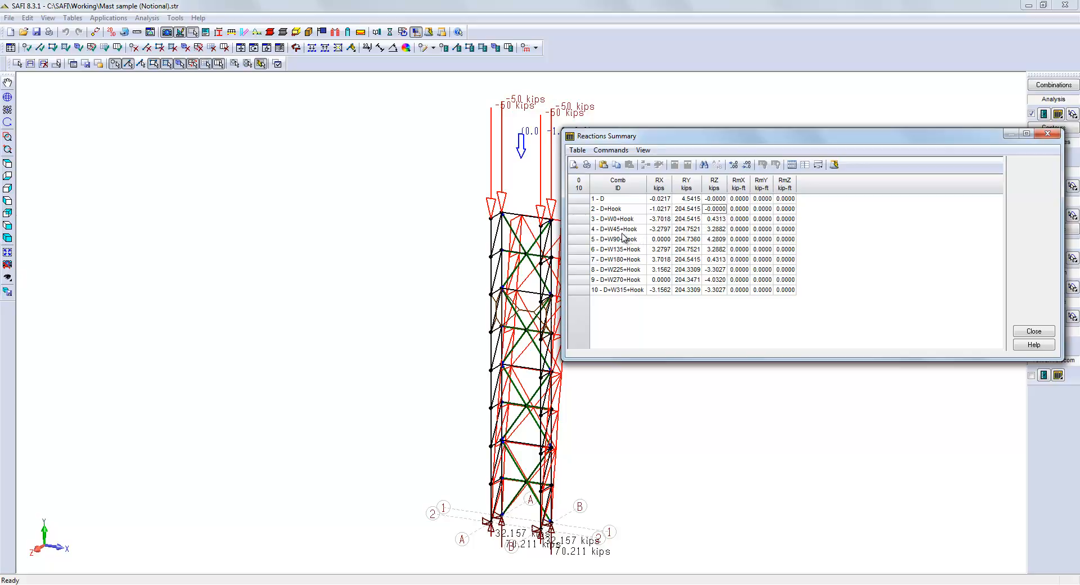
mouse_move(669, 252)
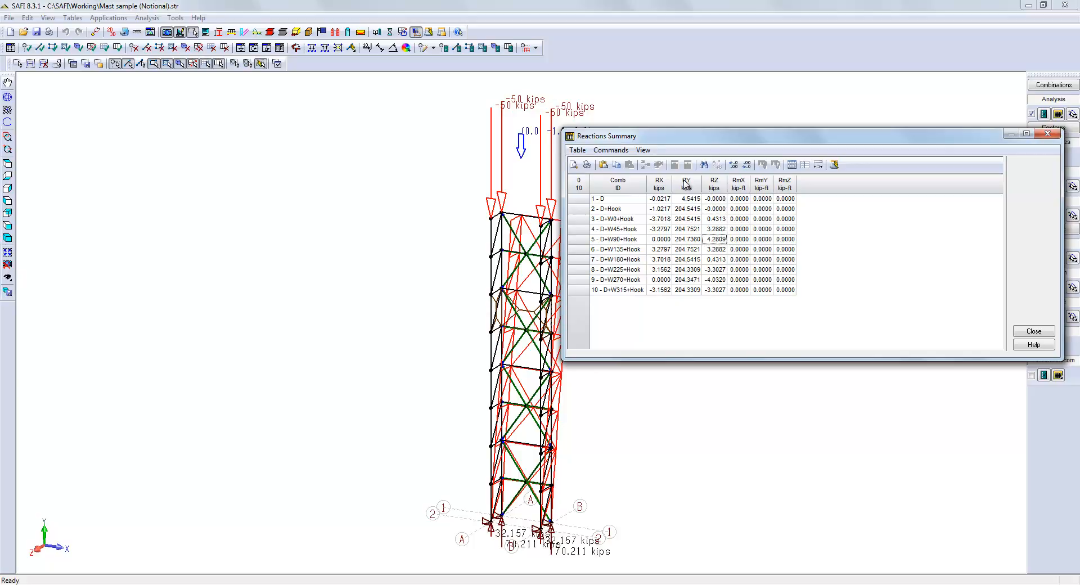
mouse_move(691, 298)
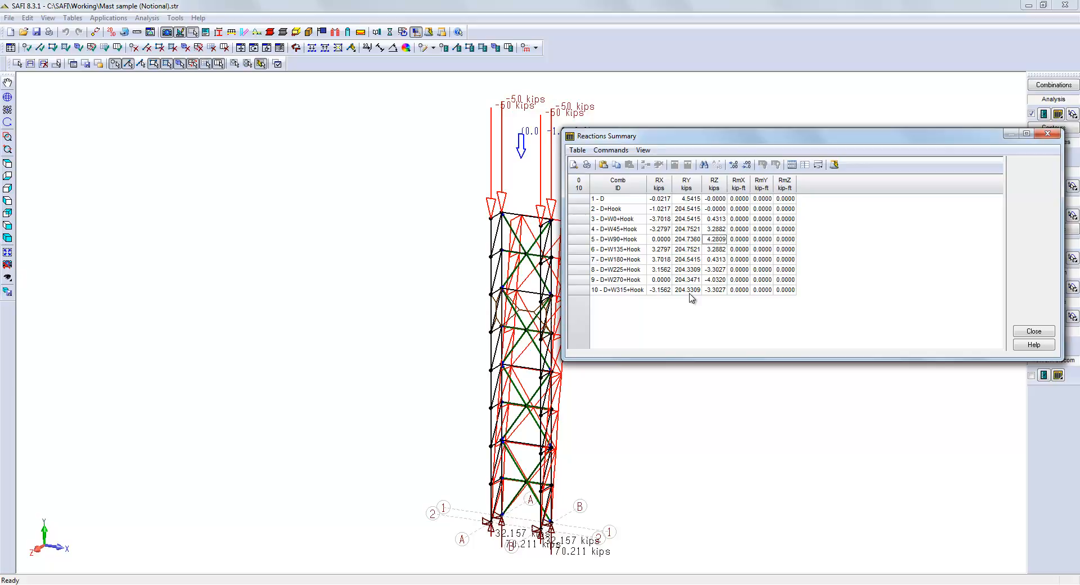
mouse_move(968, 324)
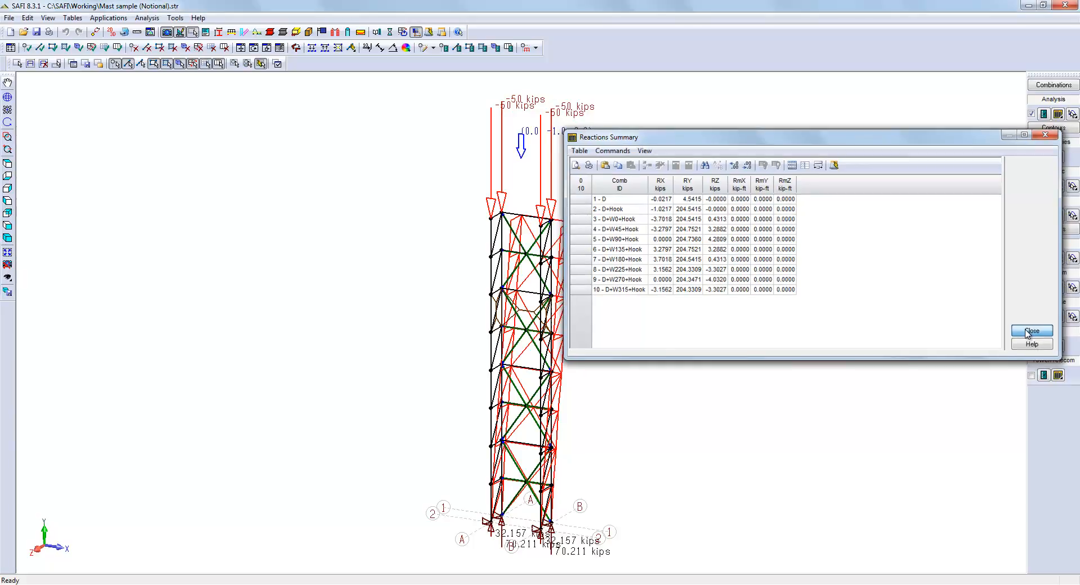
- Close the Reactions Summary table to return to the mast model
left_click(1032, 330)
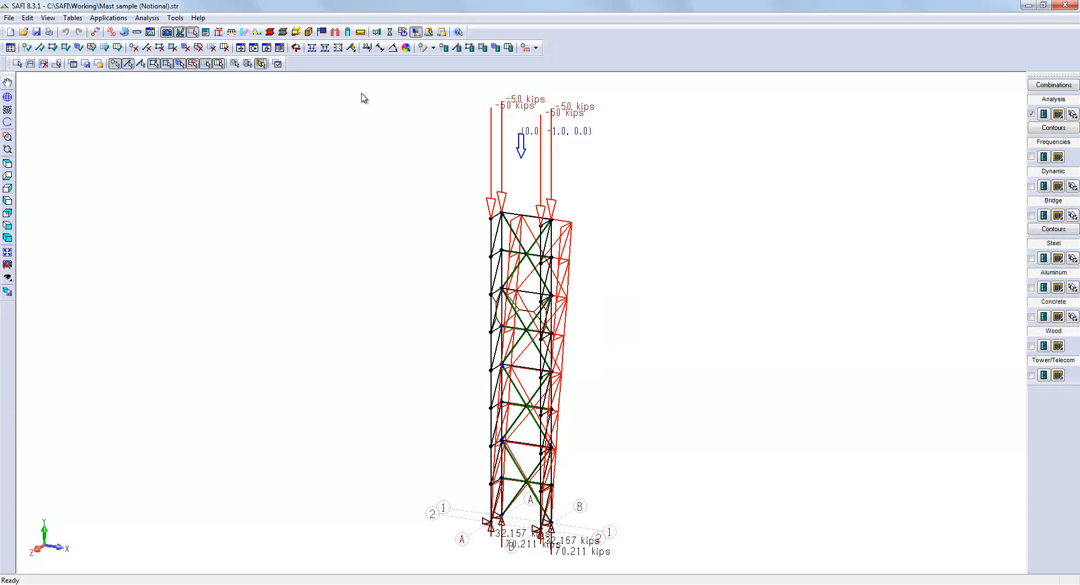
left_click(72, 17)
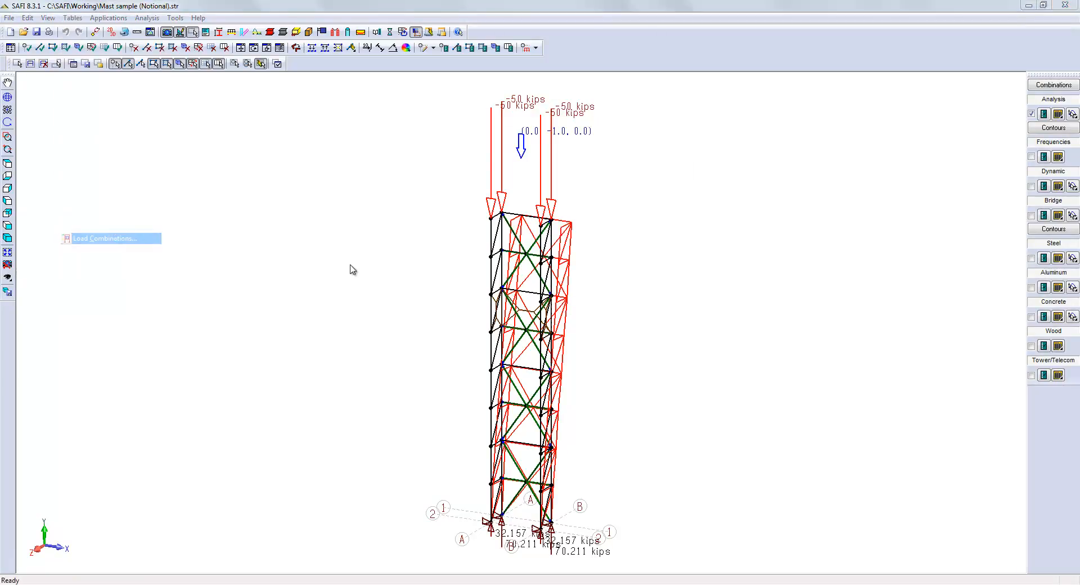
- Review the load combinations table, trying Z+ notional loads on combination 2 before restoring Auto
left_click(104, 238)
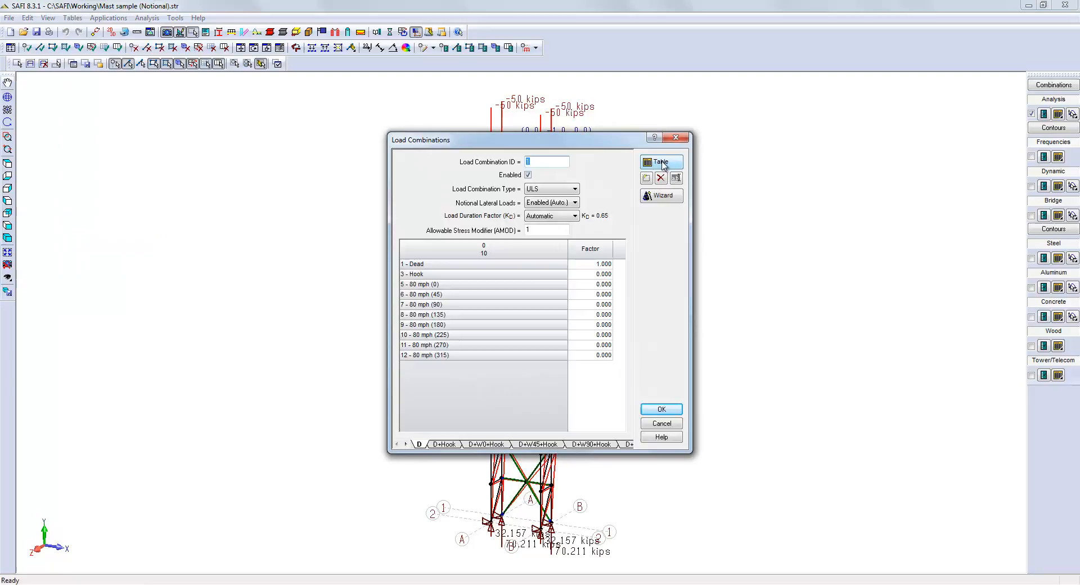
left_click(662, 162)
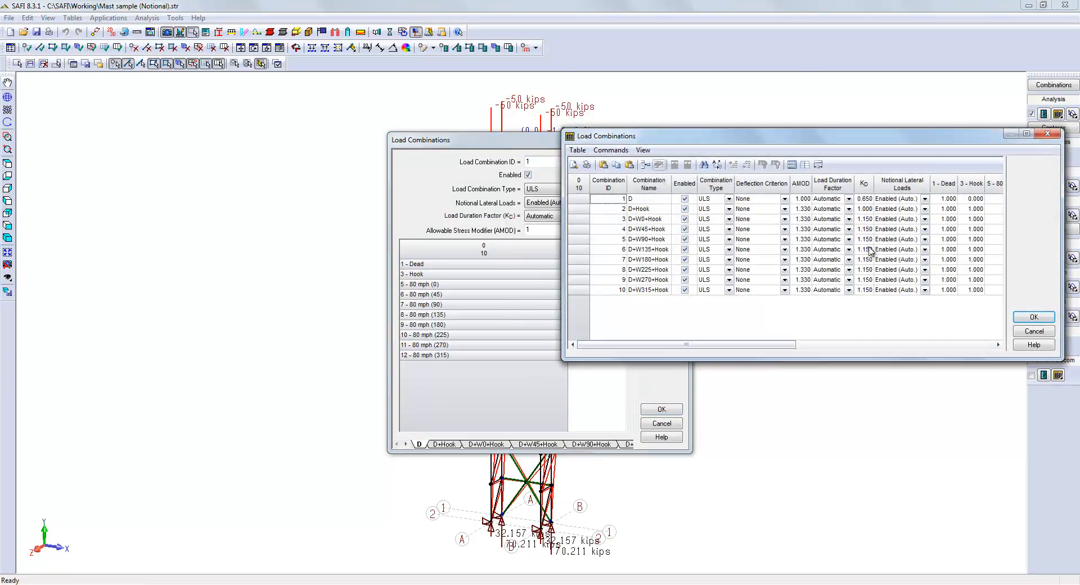
mouse_move(715, 259)
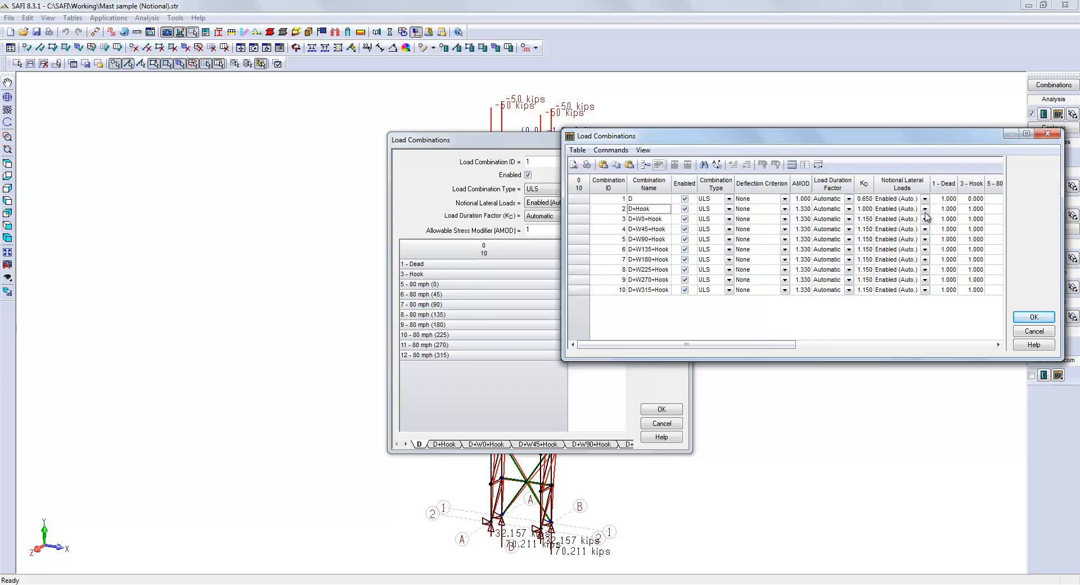
left_click(924, 208)
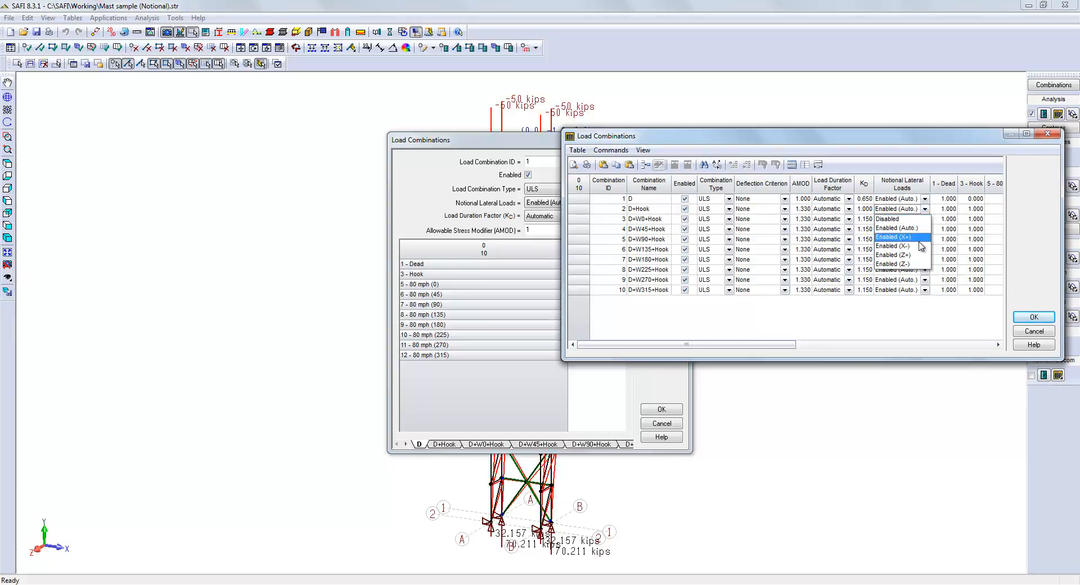
mouse_move(917, 257)
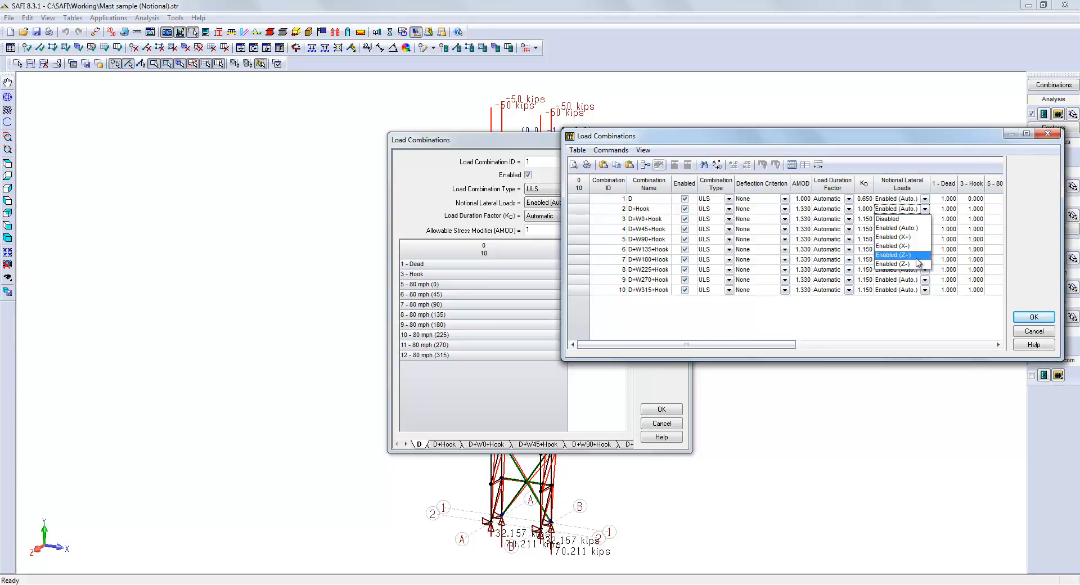
left_click(893, 255)
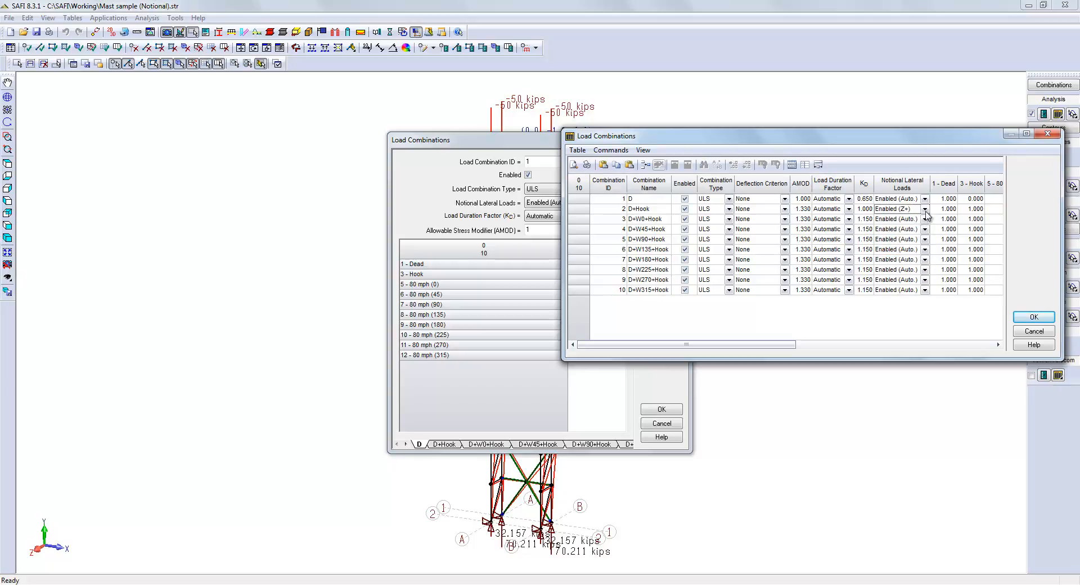
left_click(924, 209)
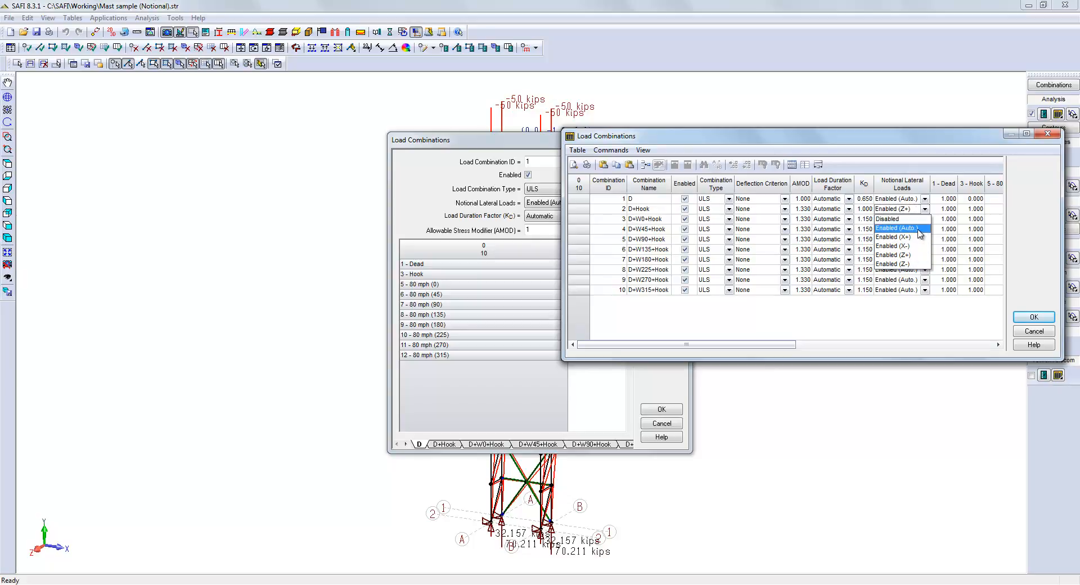
left_click(895, 228)
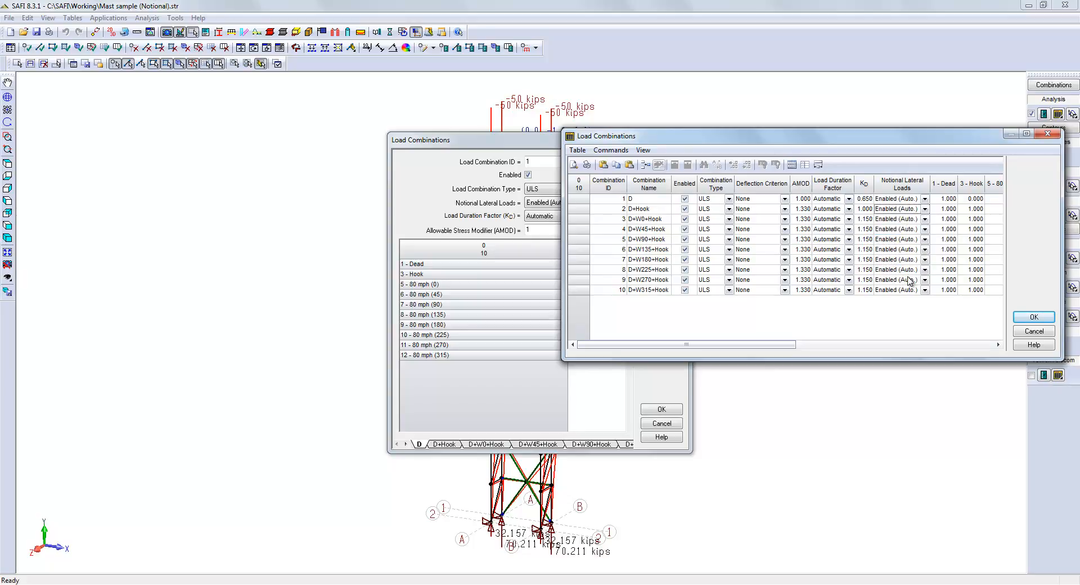
mouse_move(903, 296)
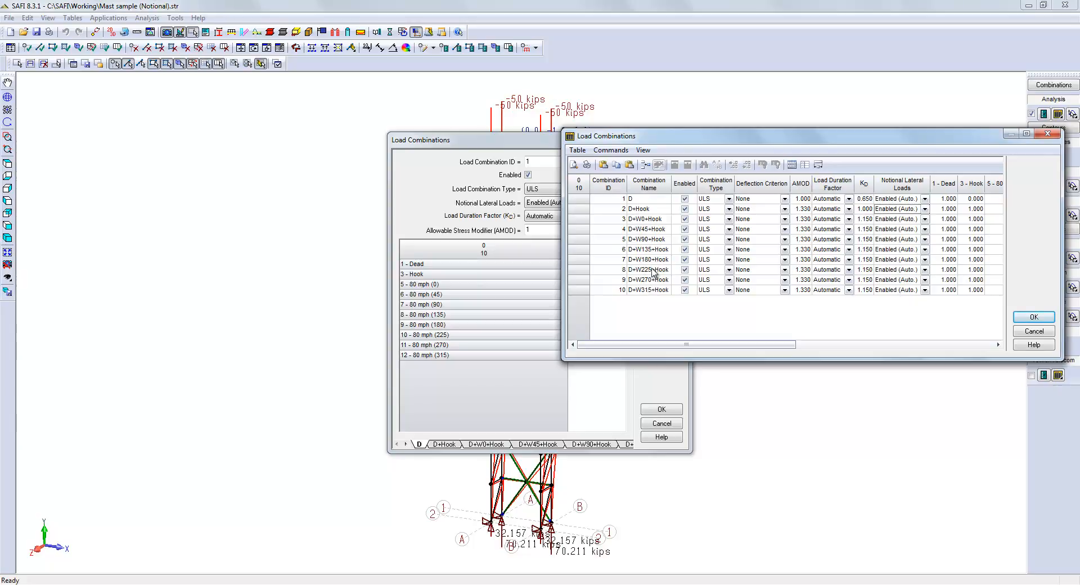
mouse_move(790, 328)
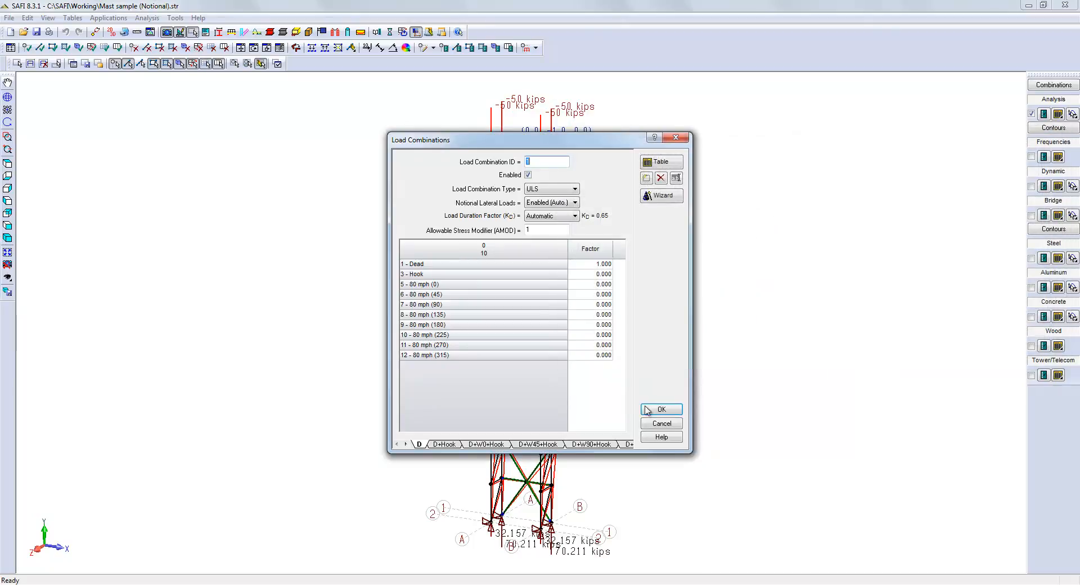
left_click(661, 409)
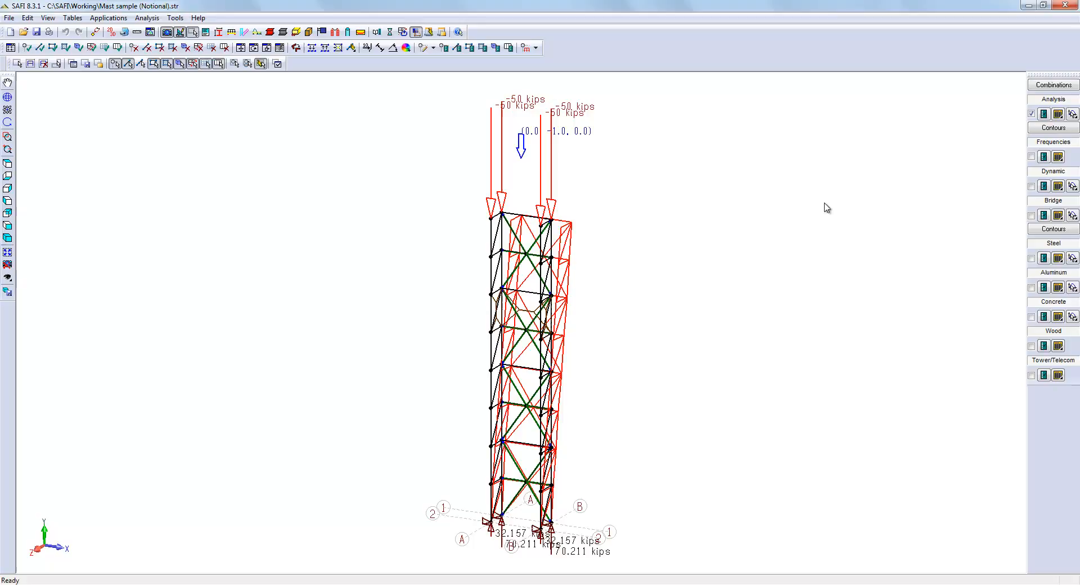
mouse_move(1059, 113)
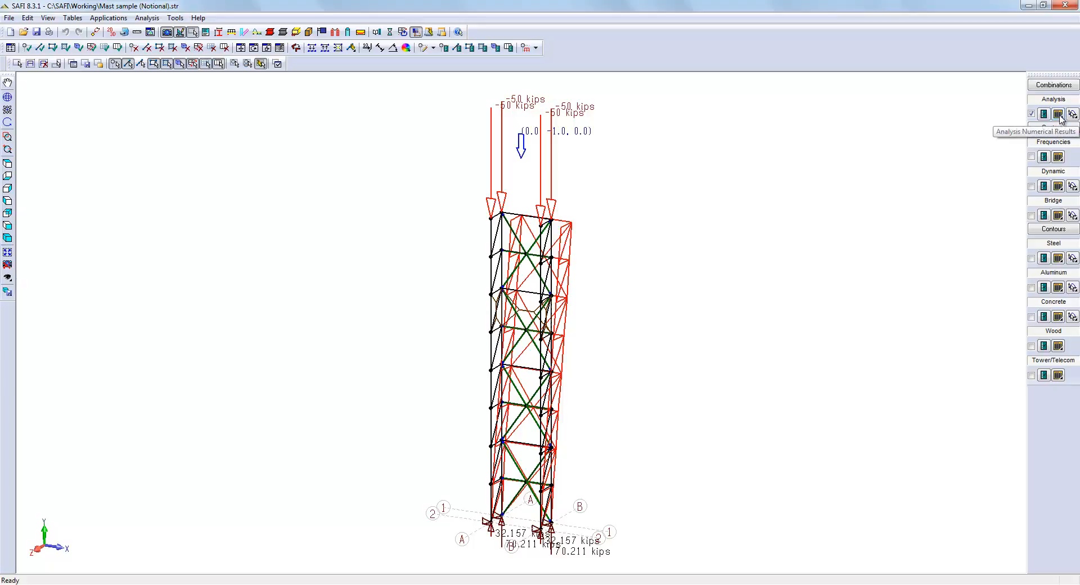
- Show the Notional Loads at Joints table filtered to combination 5 - D+W90+Hook
left_click(1058, 114)
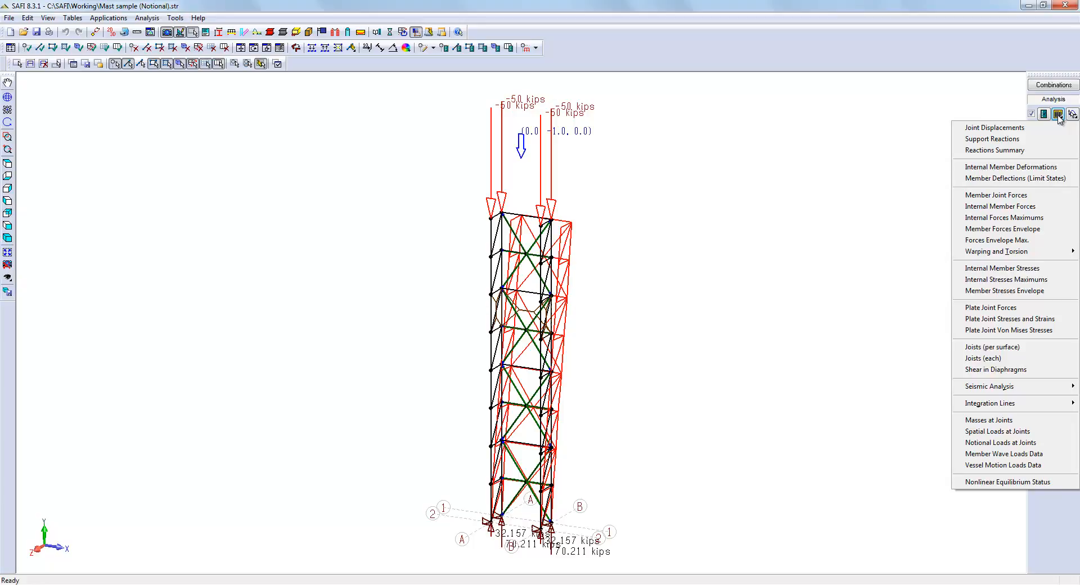
mouse_move(1001, 443)
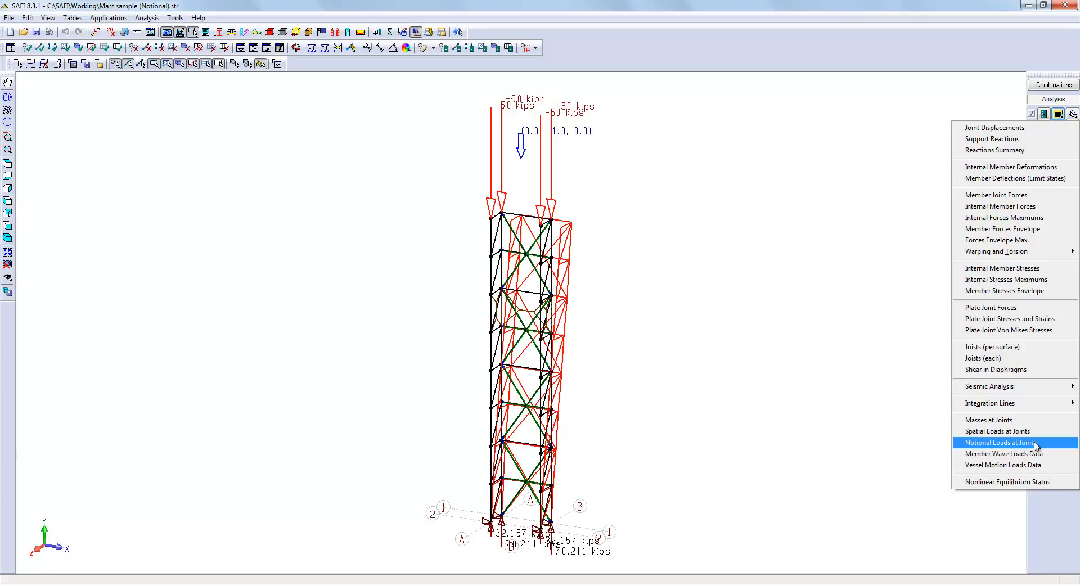
left_click(1003, 443)
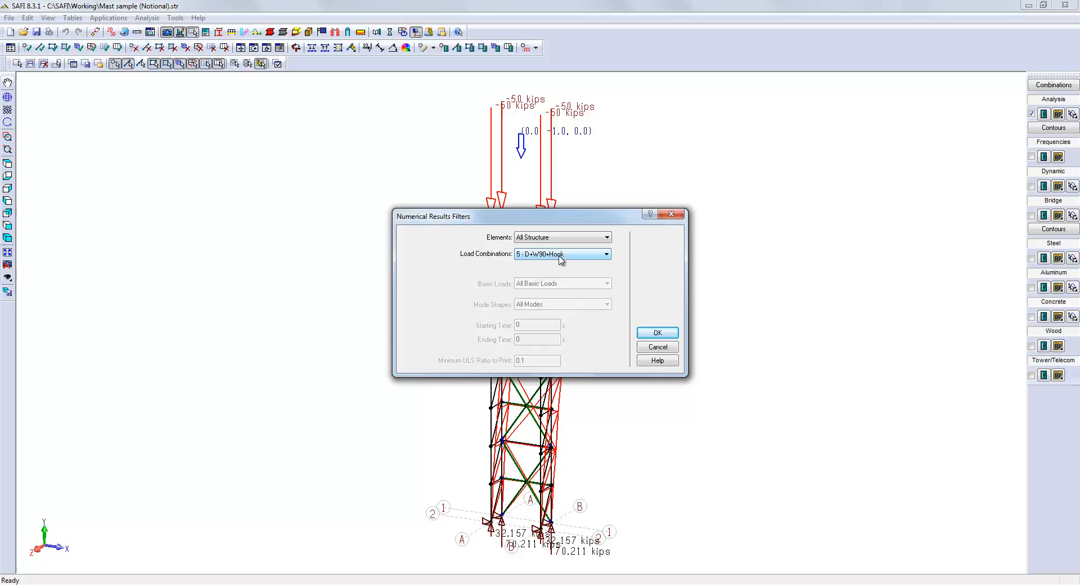
left_click(606, 254)
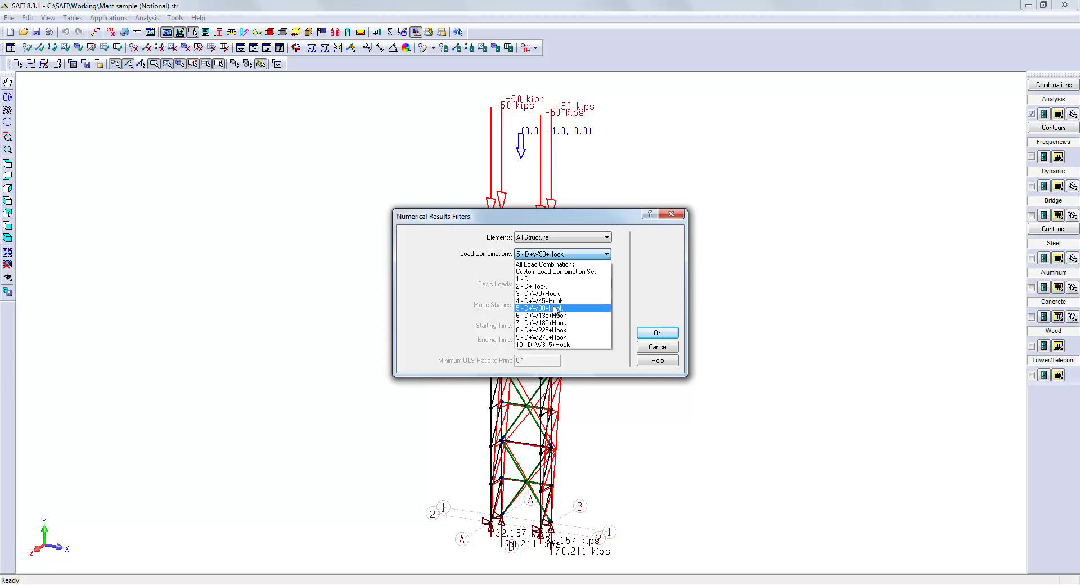
left_click(562, 308)
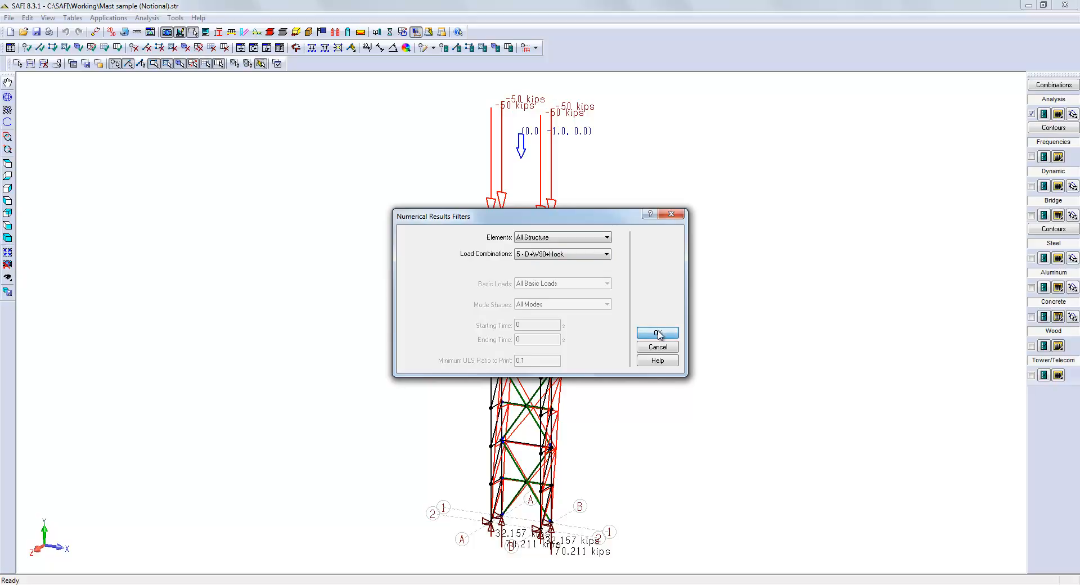
left_click(657, 333)
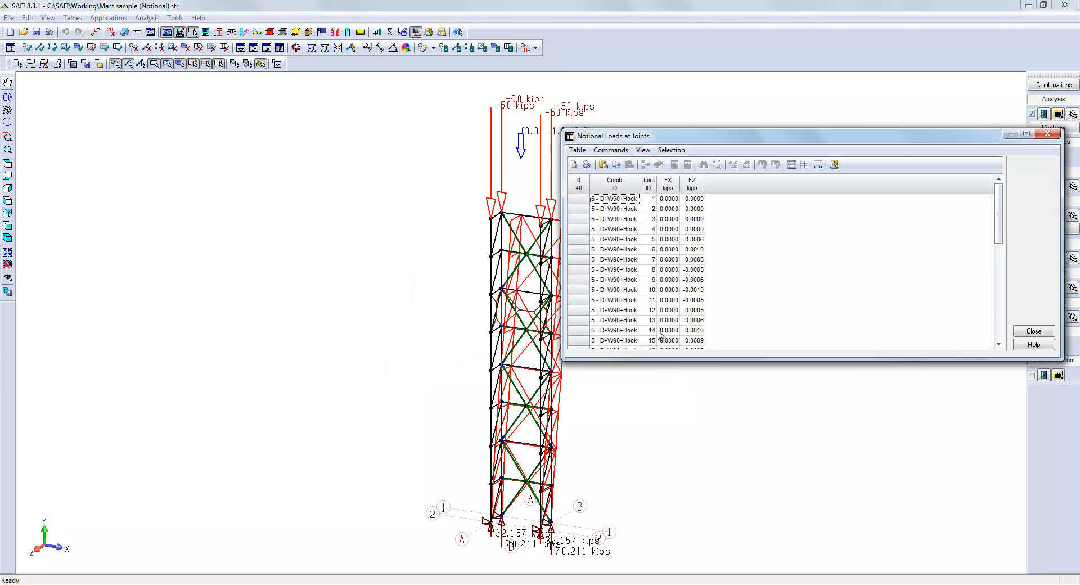
mouse_move(700, 336)
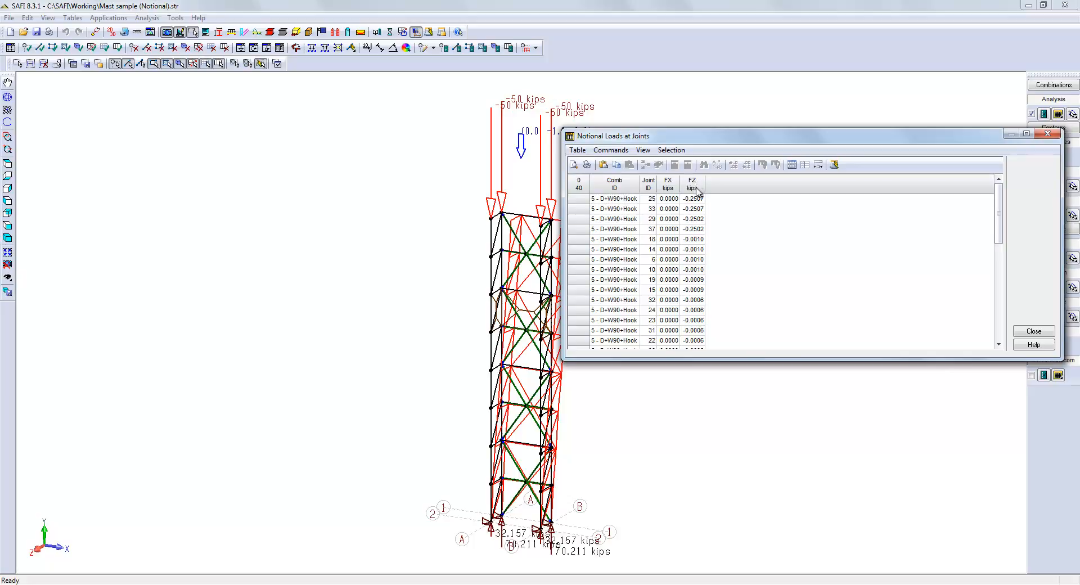
mouse_move(695, 239)
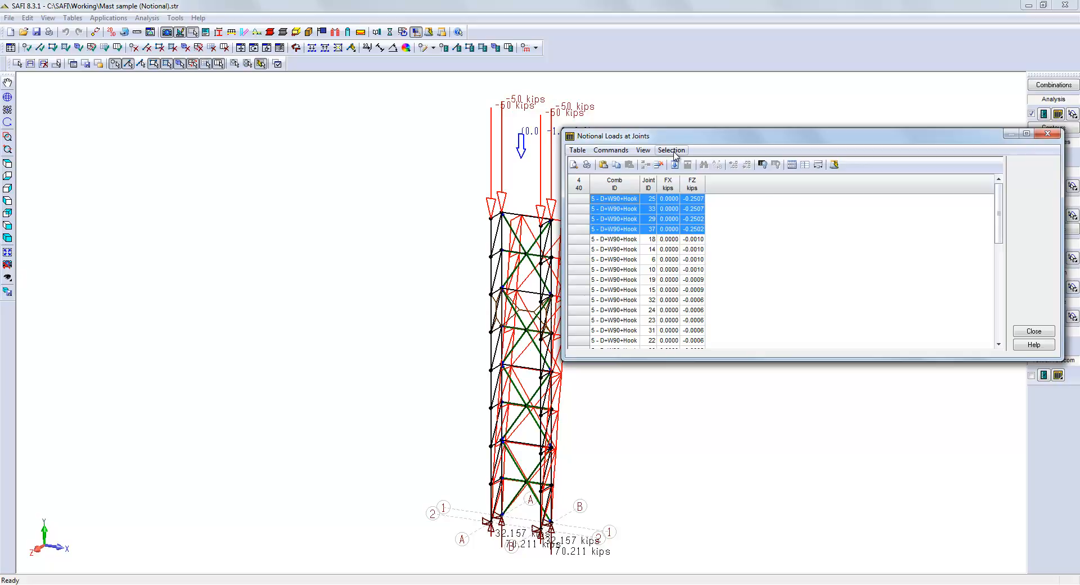
- Select the four top joints carrying about -0.25 kip notional loads, then close the table
left_click(671, 150)
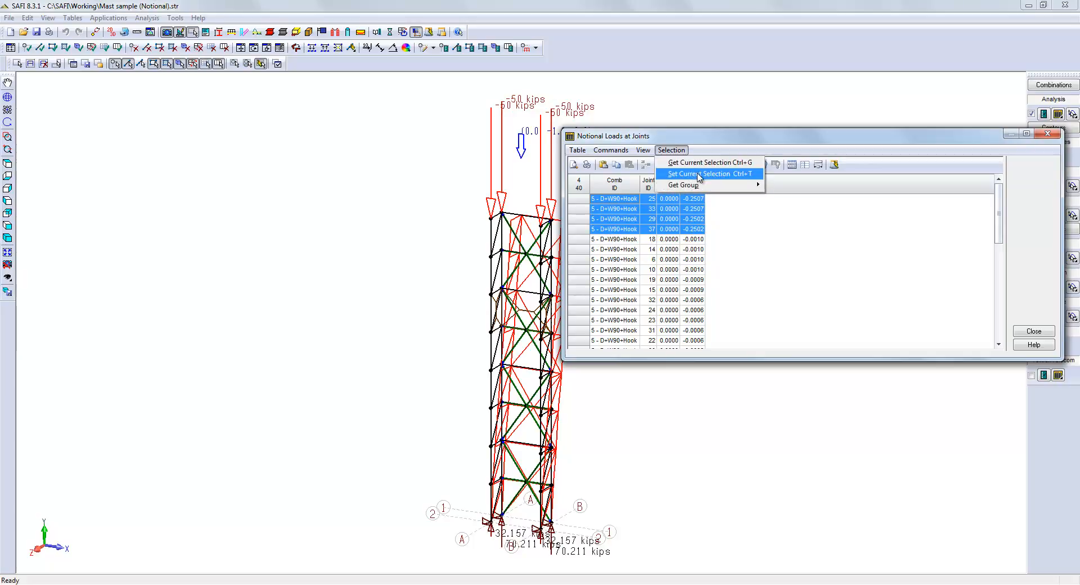
left_click(702, 173)
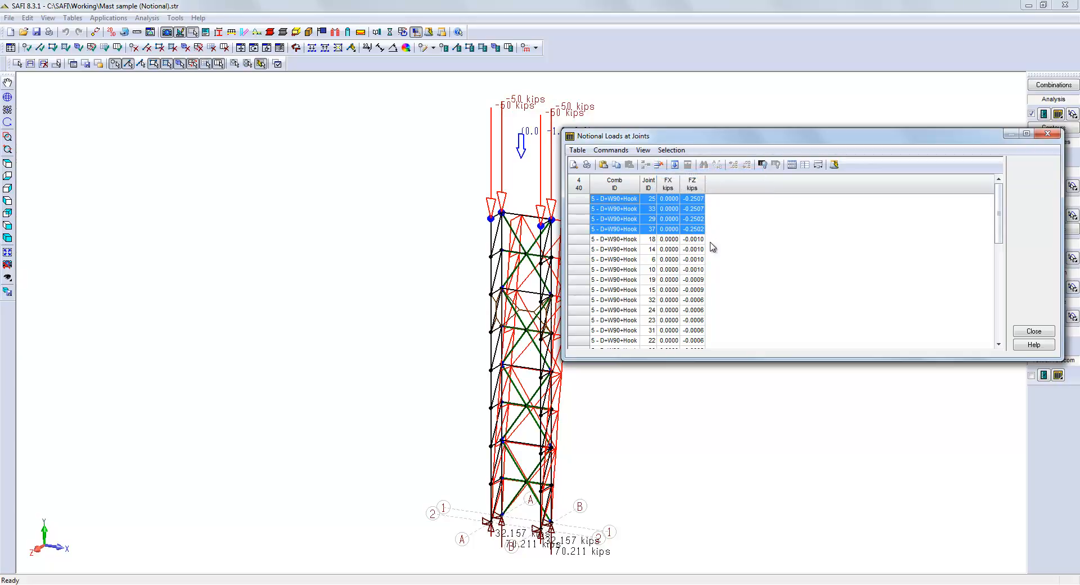
mouse_move(697, 310)
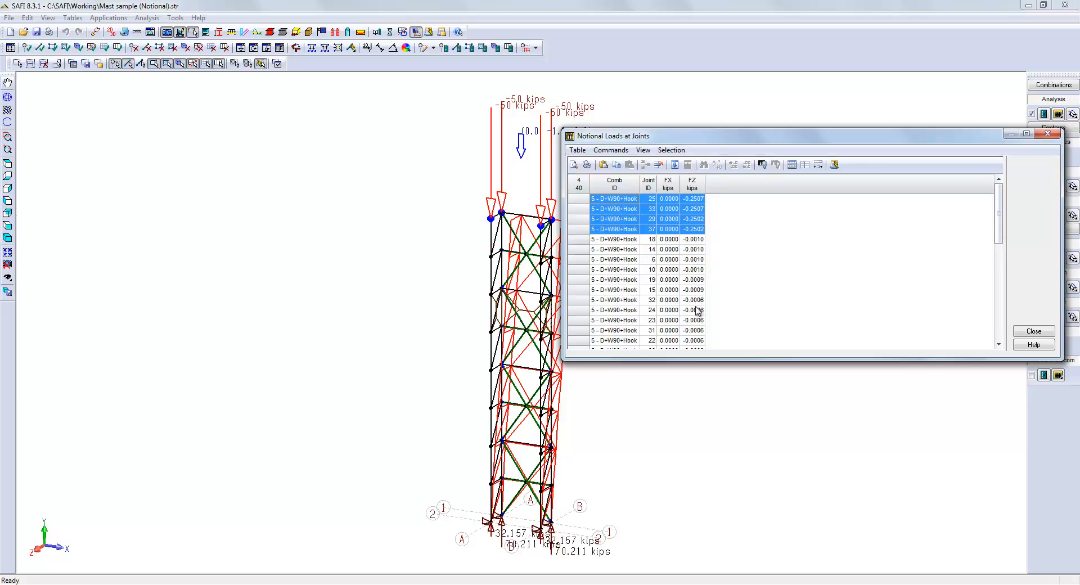
left_click(1034, 331)
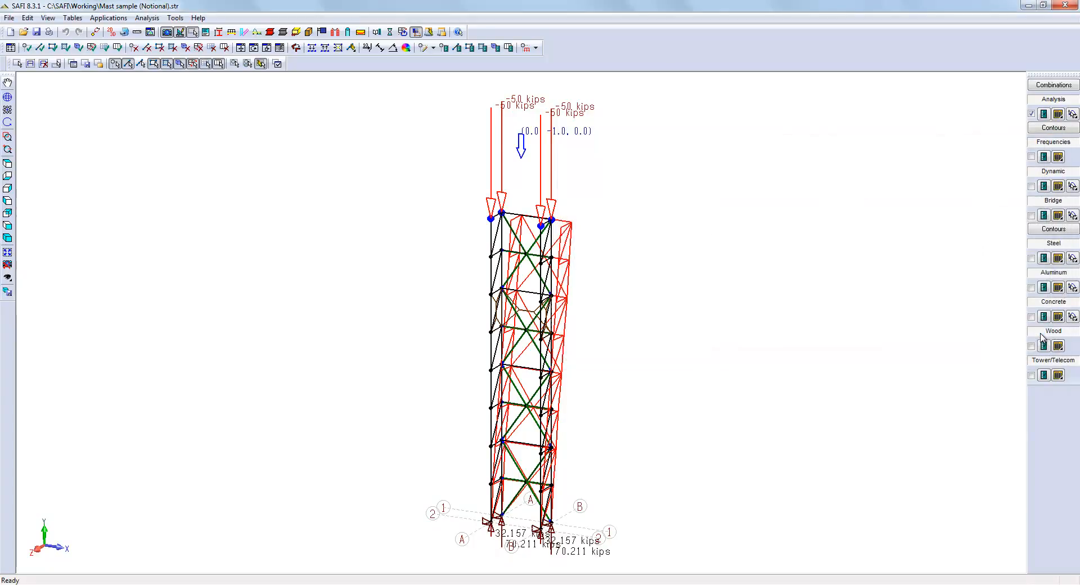
- Hide the deformed model and keep steel standard AISC-ASD-89 after trying AISC 360-10 (ASD)
left_click(1032, 113)
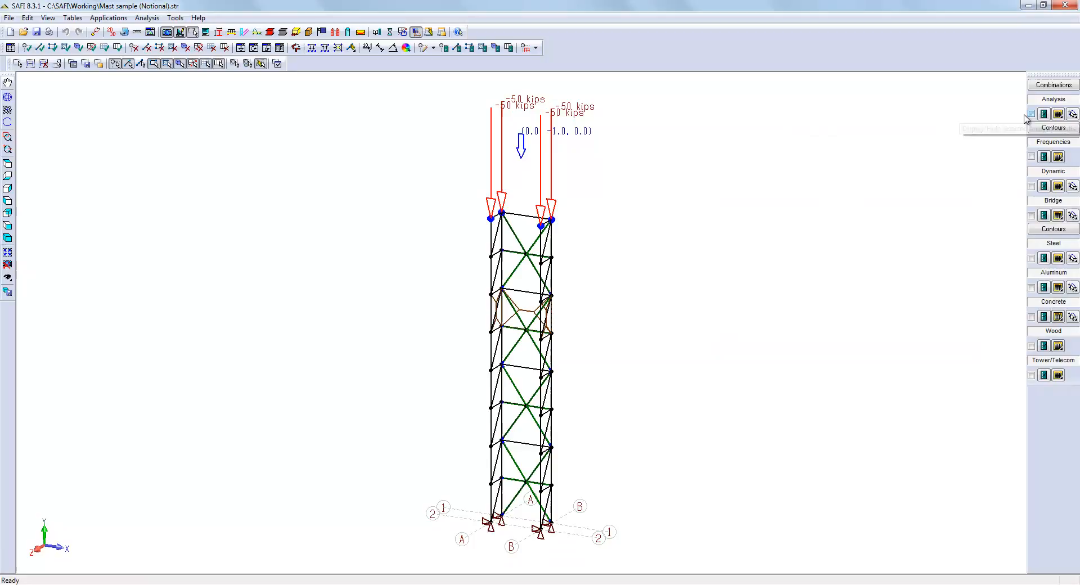
left_click(379, 32)
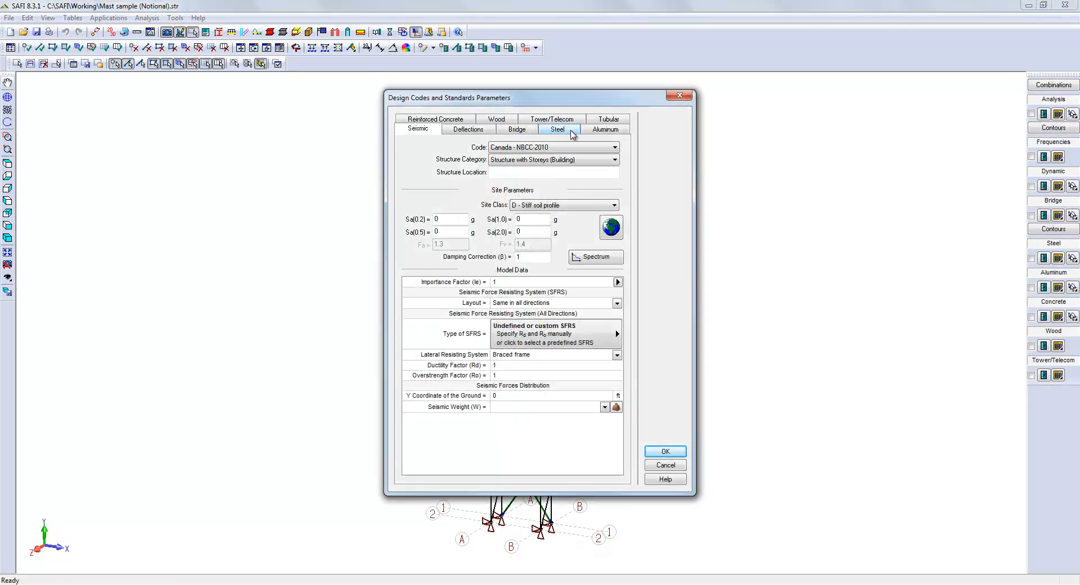
left_click(557, 129)
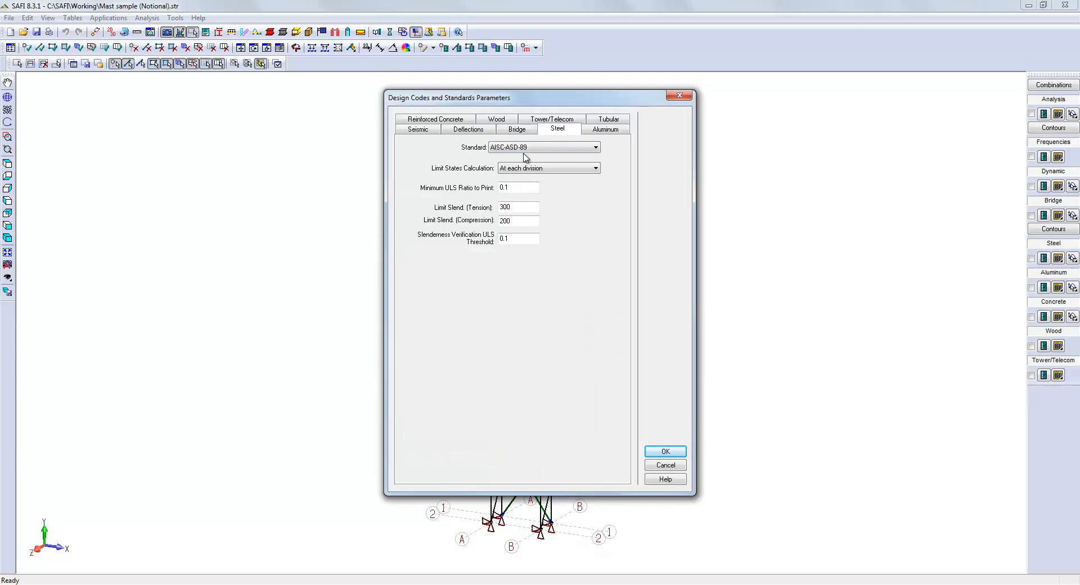
left_click(600, 147)
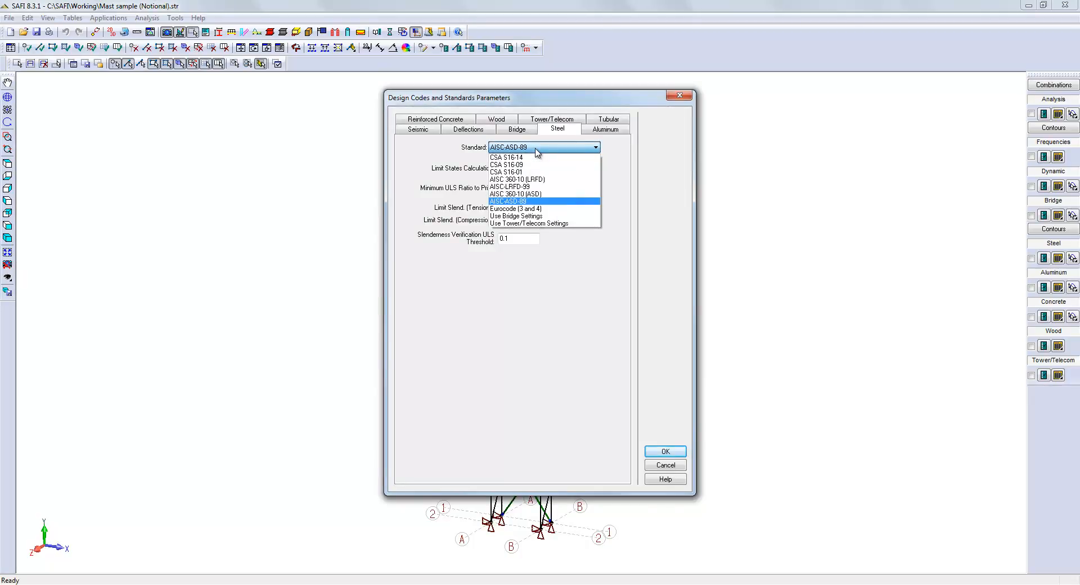
mouse_move(538, 193)
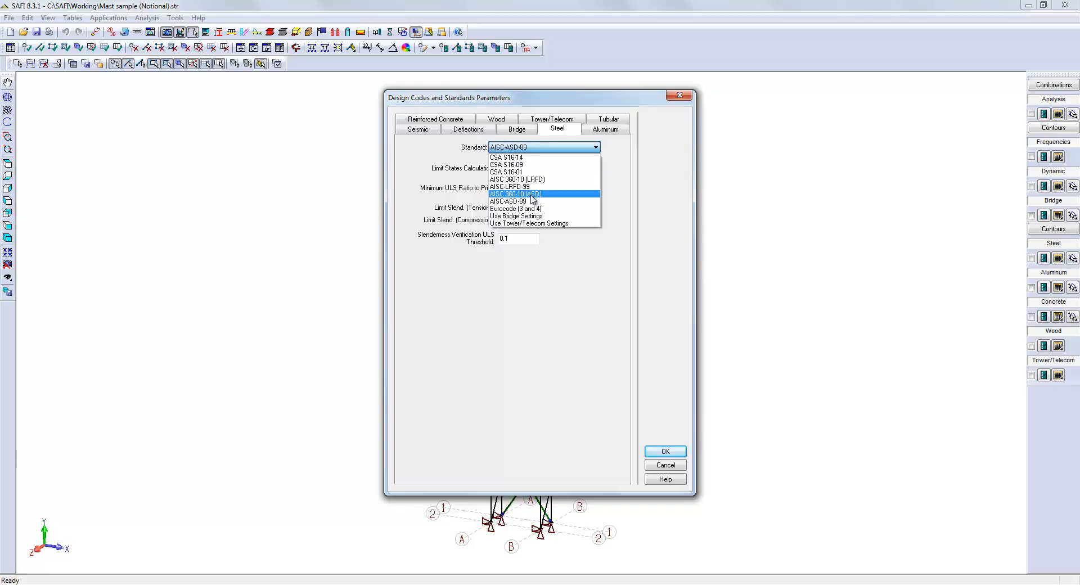
left_click(516, 194)
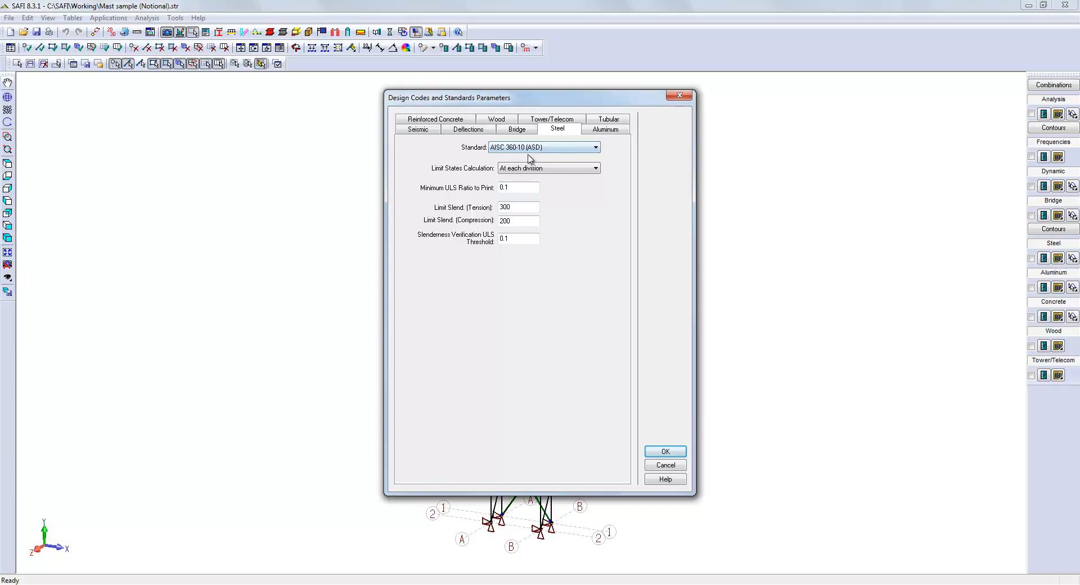
left_click(595, 147)
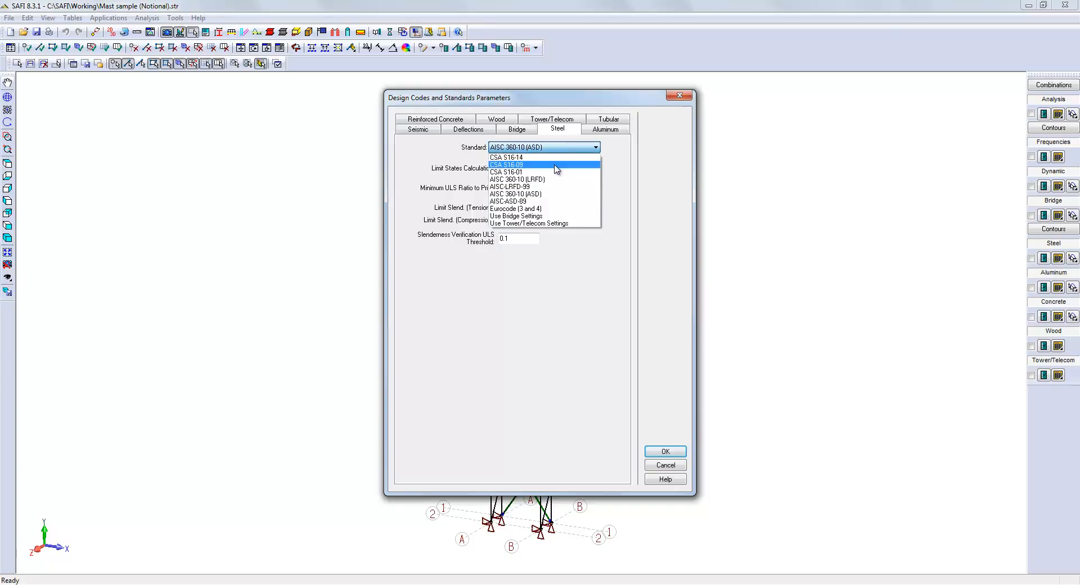
left_click(508, 201)
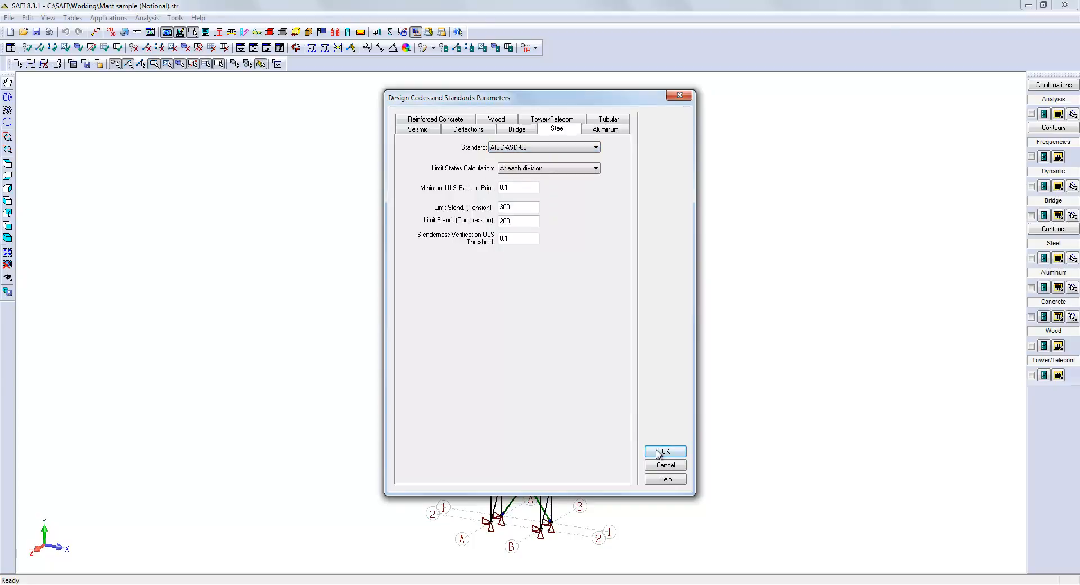